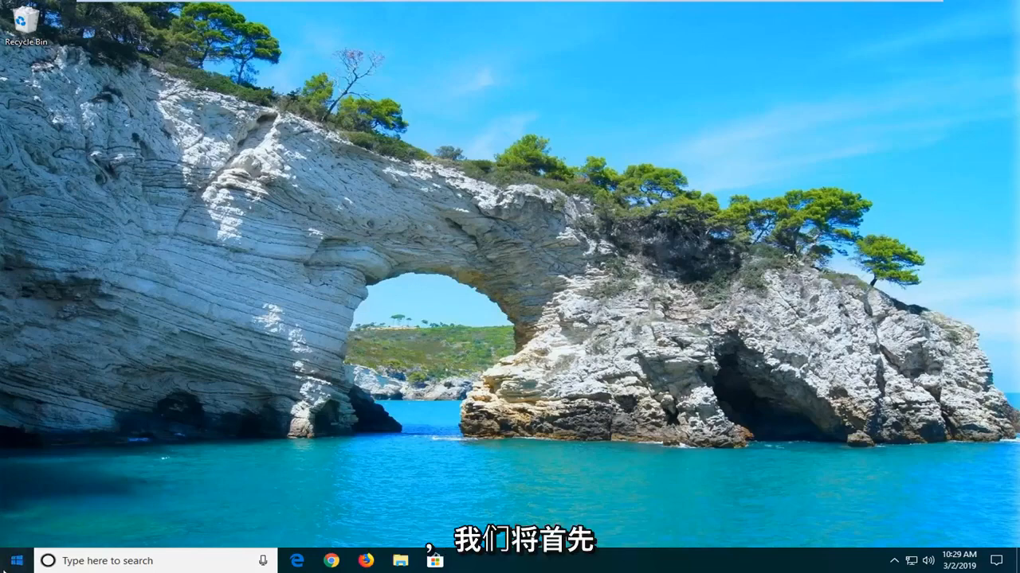
# Search 'troubleshoot' from the Start menu to reach the Troubleshoot settings page.
pyautogui.click(14, 560)
pyautogui.write('t')
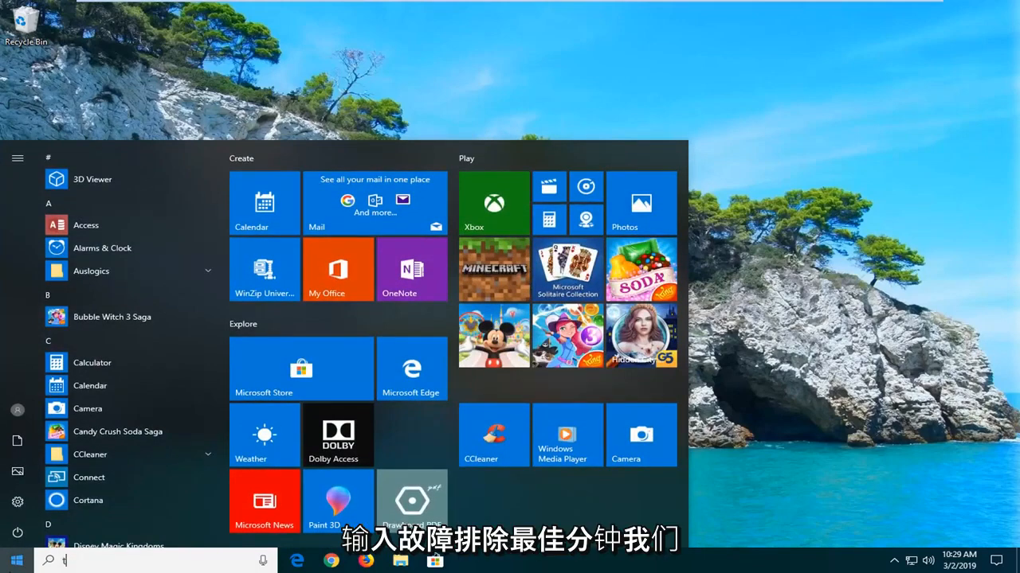
pyautogui.write('roubleshoot')
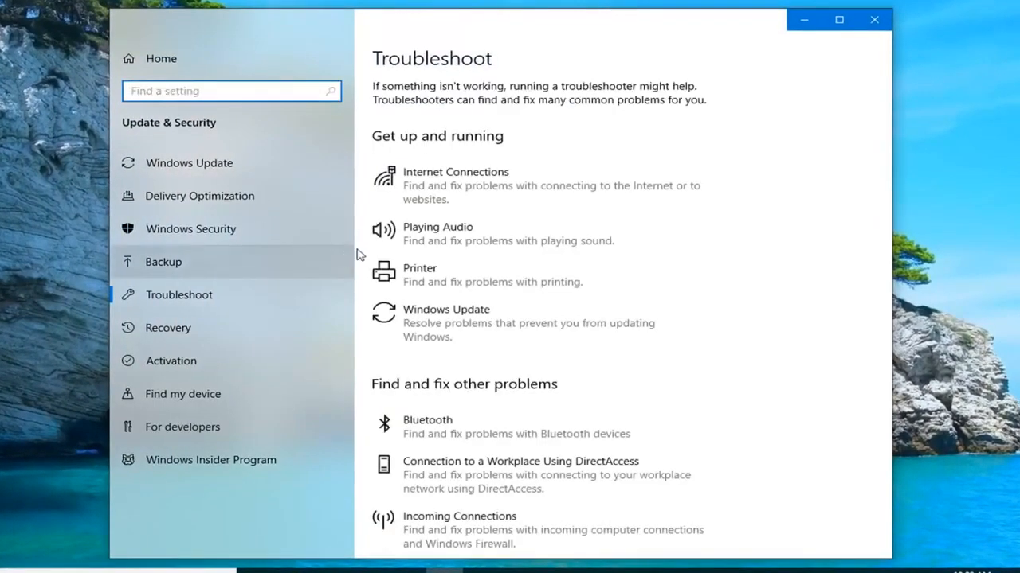
pyautogui.moveTo(633, 177)
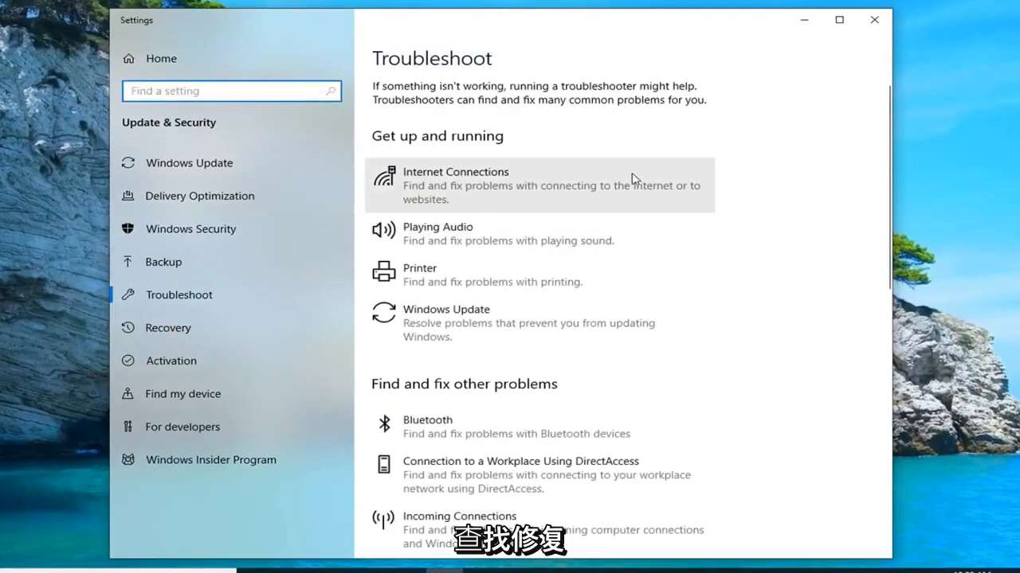
pyautogui.moveTo(494, 373)
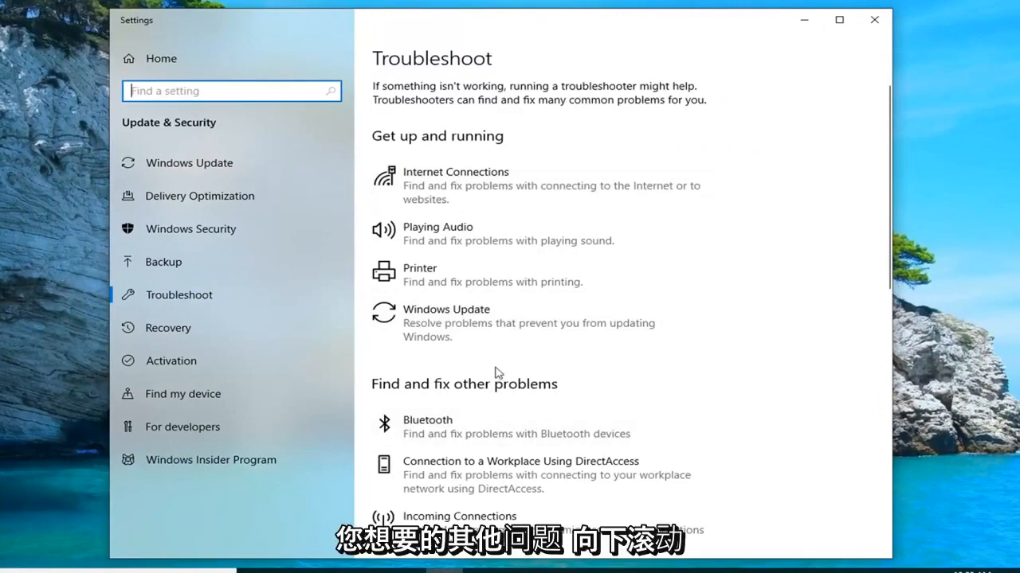
# Run the Power troubleshooter from the Troubleshoot page.
pyautogui.scroll(-3)
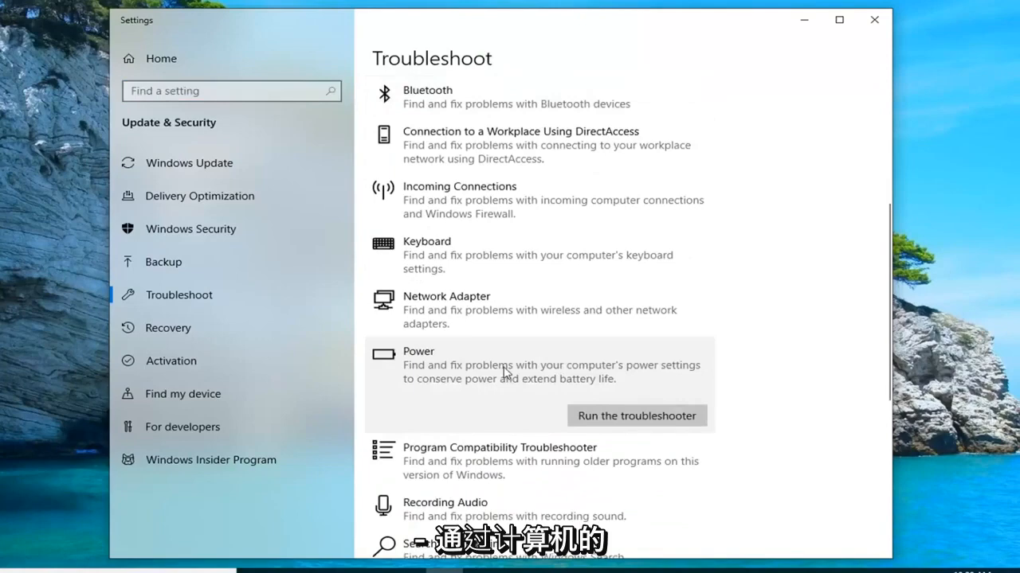
pyautogui.moveTo(500, 391)
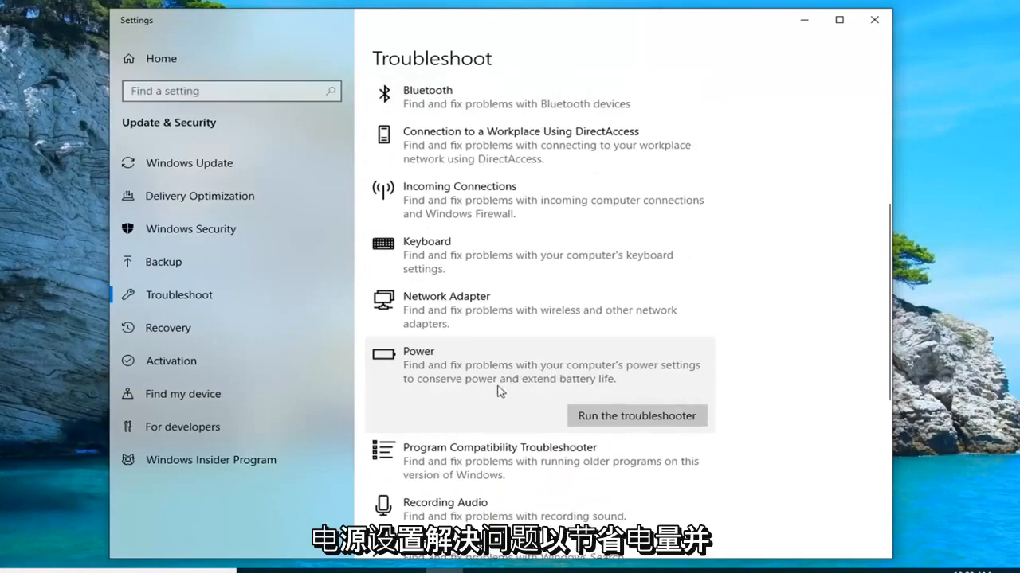
pyautogui.moveTo(645, 428)
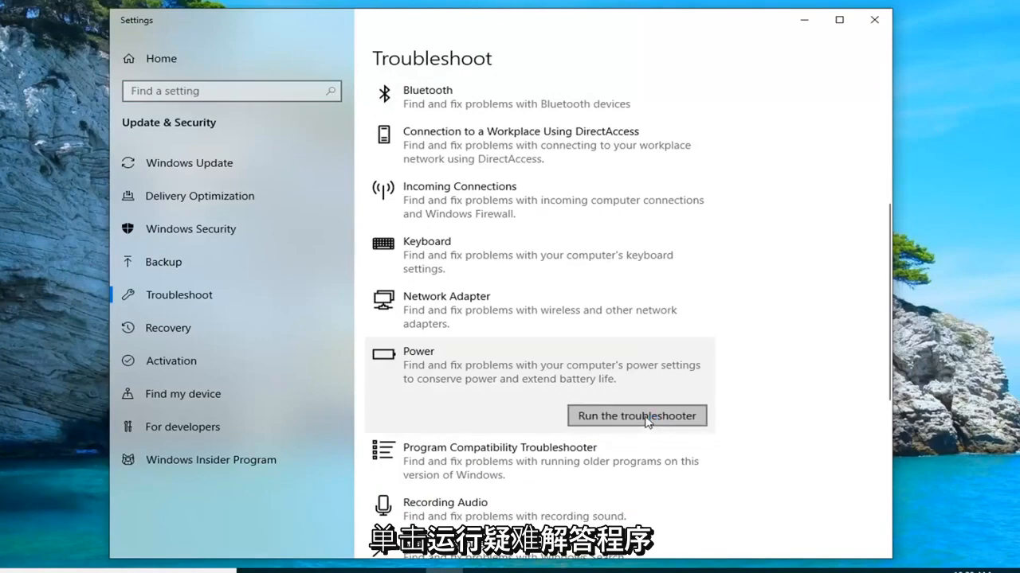
pyautogui.click(636, 416)
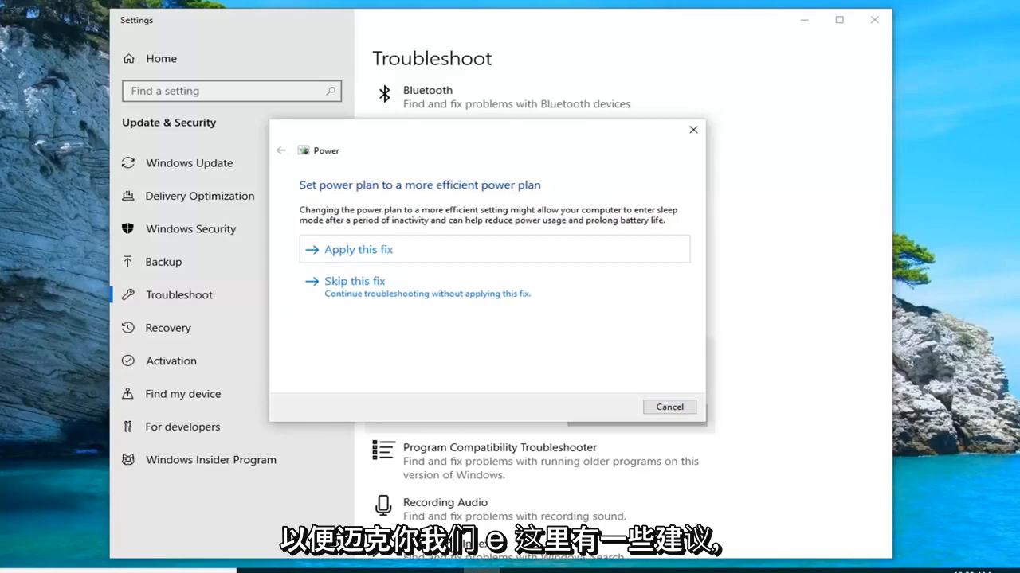
pyautogui.moveTo(392, 294)
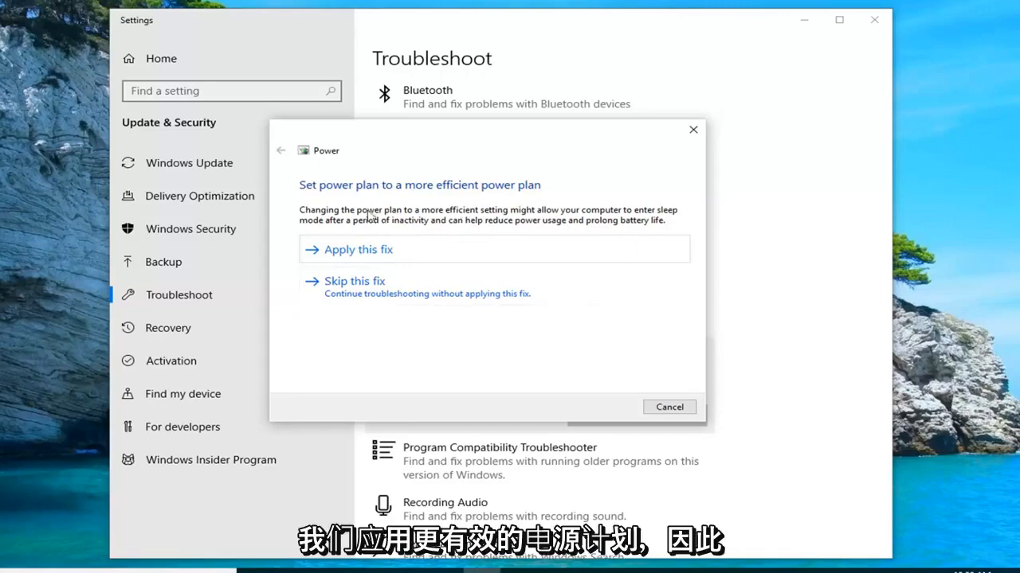
pyautogui.moveTo(391, 233)
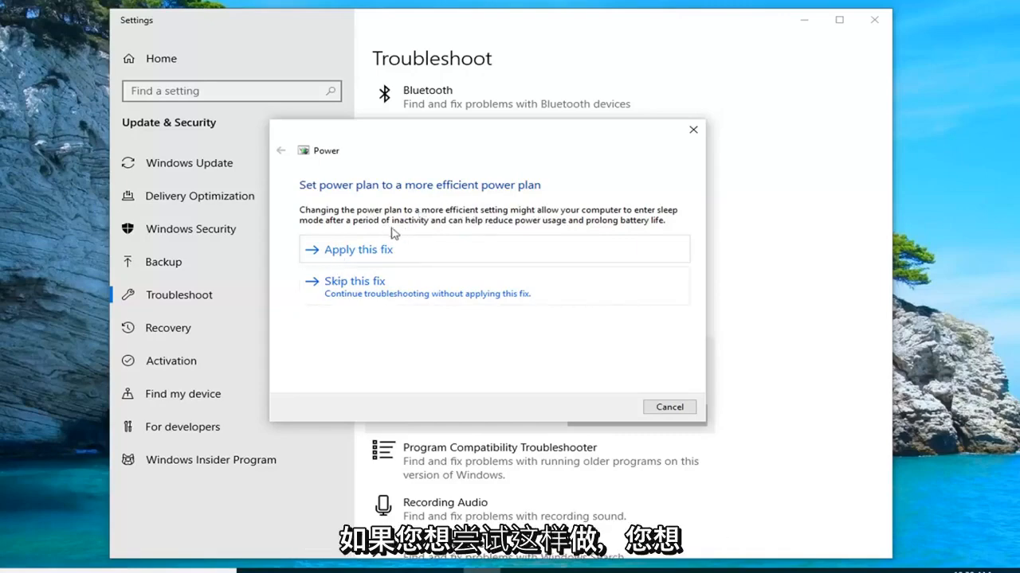
pyautogui.moveTo(356, 301)
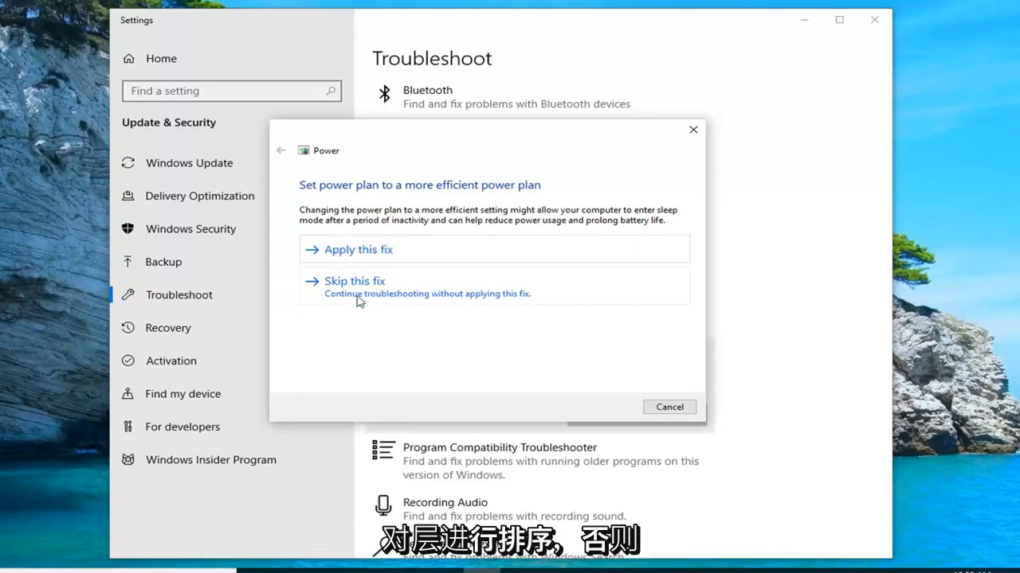
# Skip the suggested power plan fix so the troubleshooter completes unfixed.
pyautogui.click(354, 281)
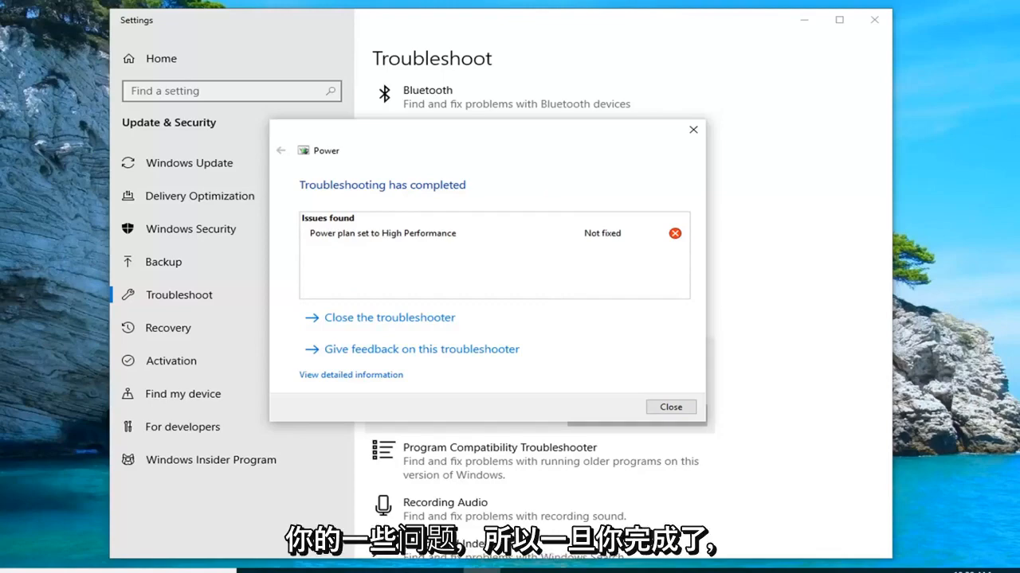
pyautogui.moveTo(677, 132)
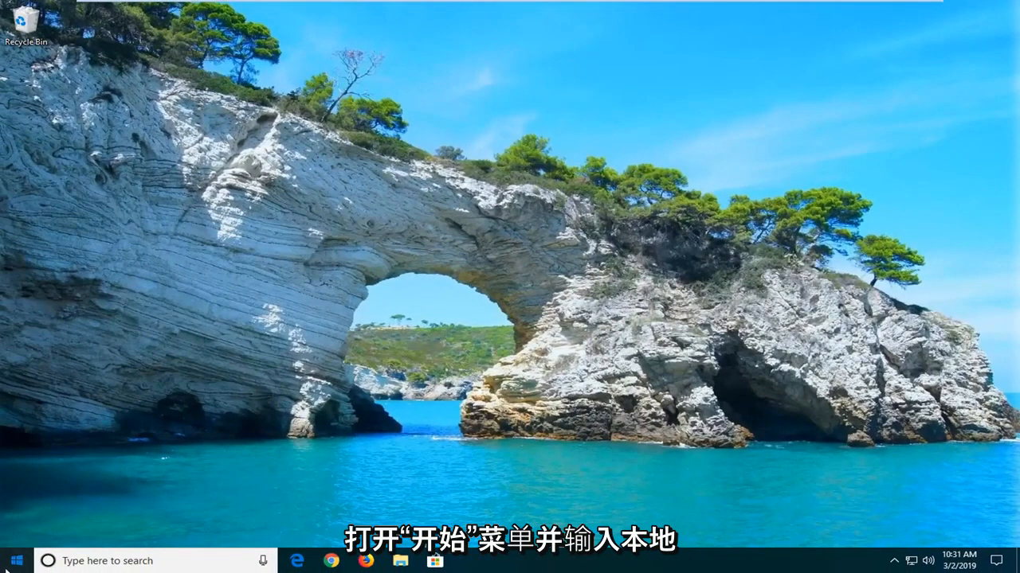
# Search 'local security policy' from Start and launch it as administrator.
pyautogui.click(12, 560)
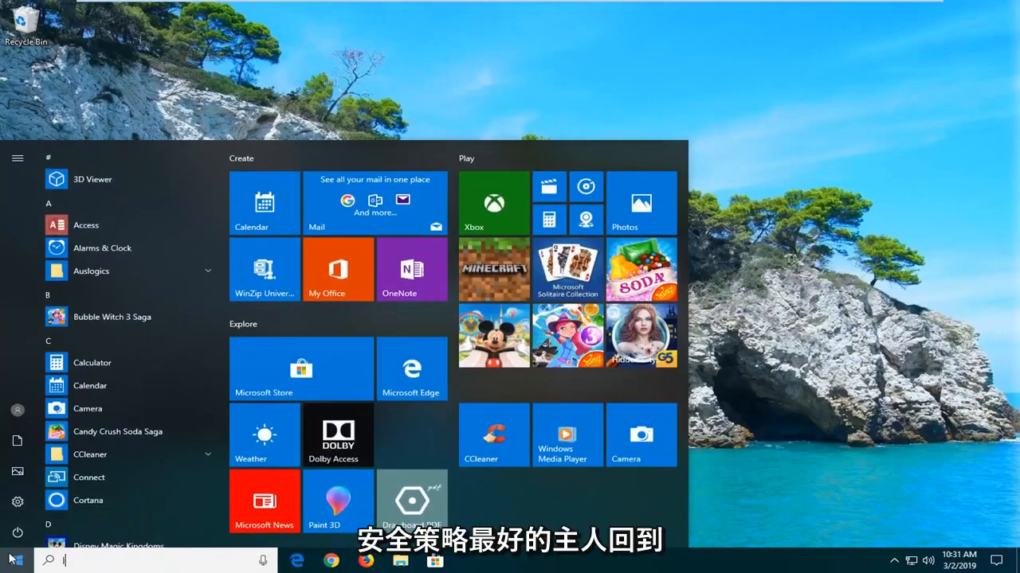
pyautogui.write('local secyurt')
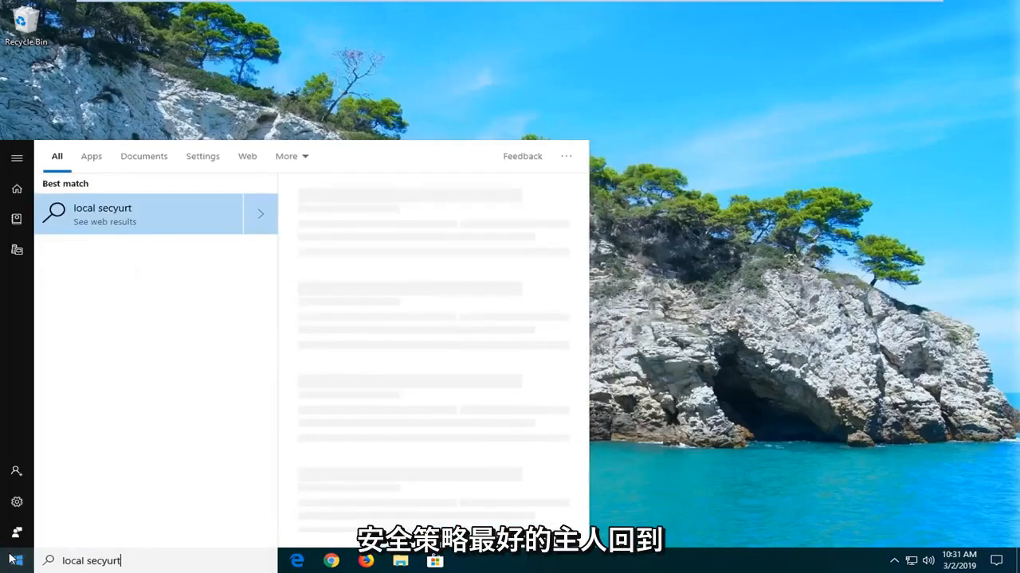
pyautogui.write('local security Policy')
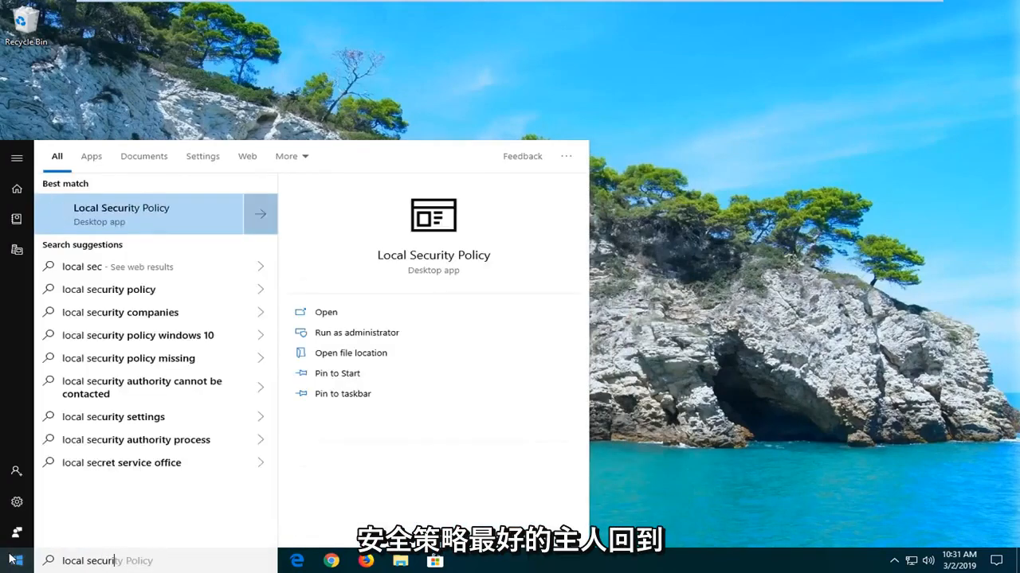
pyautogui.write('policy')
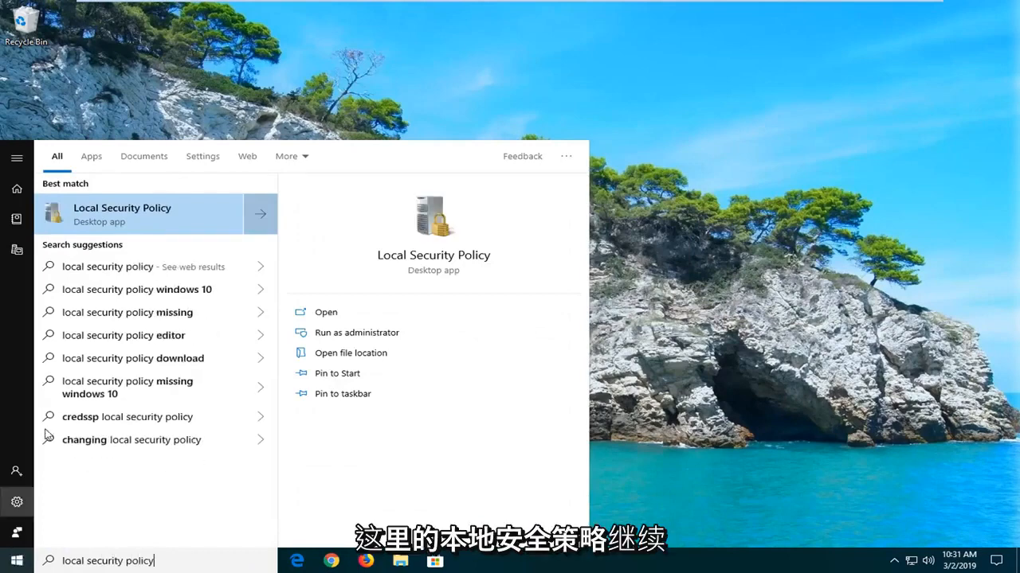
pyautogui.rightClick(139, 214)
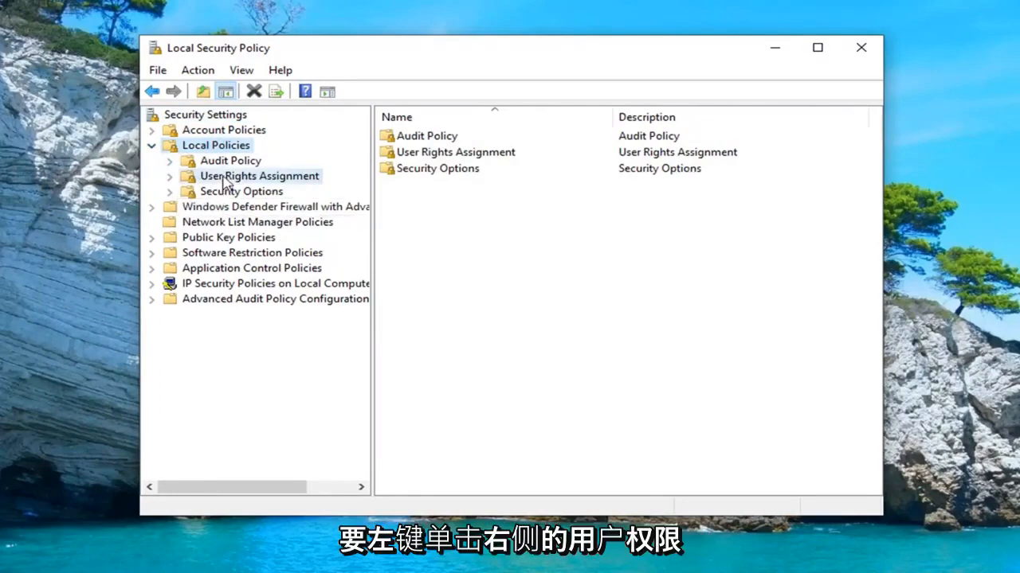
# Show User Rights Assignment and locate the 'Shut down the system' policy.
pyautogui.click(259, 175)
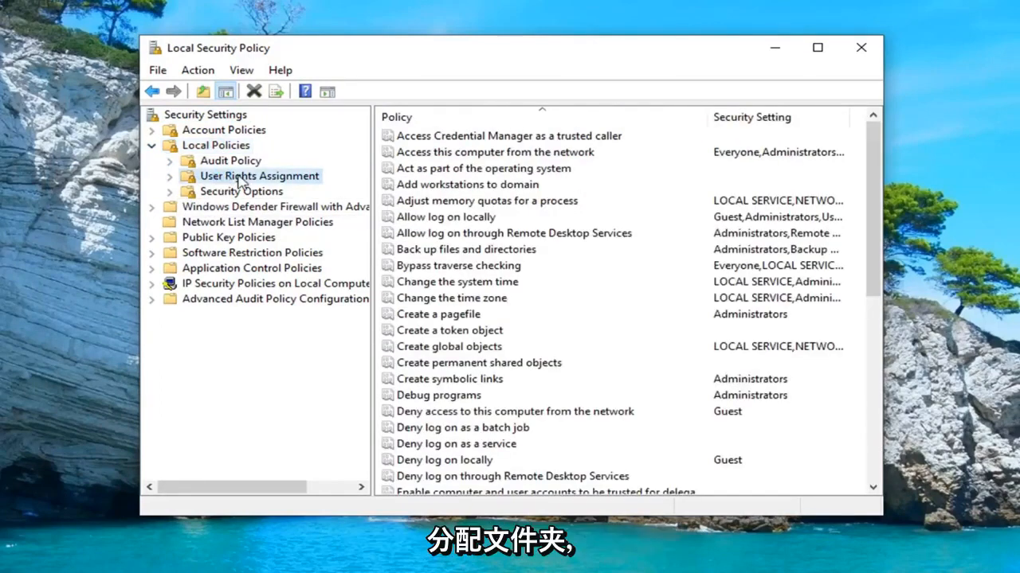
pyautogui.click(449, 330)
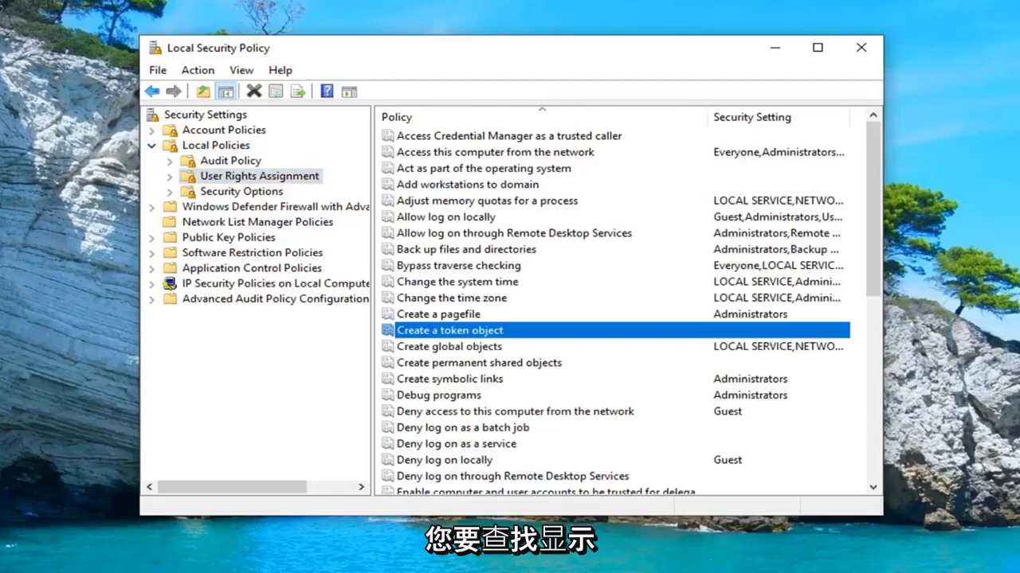
pyautogui.moveTo(948, 334)
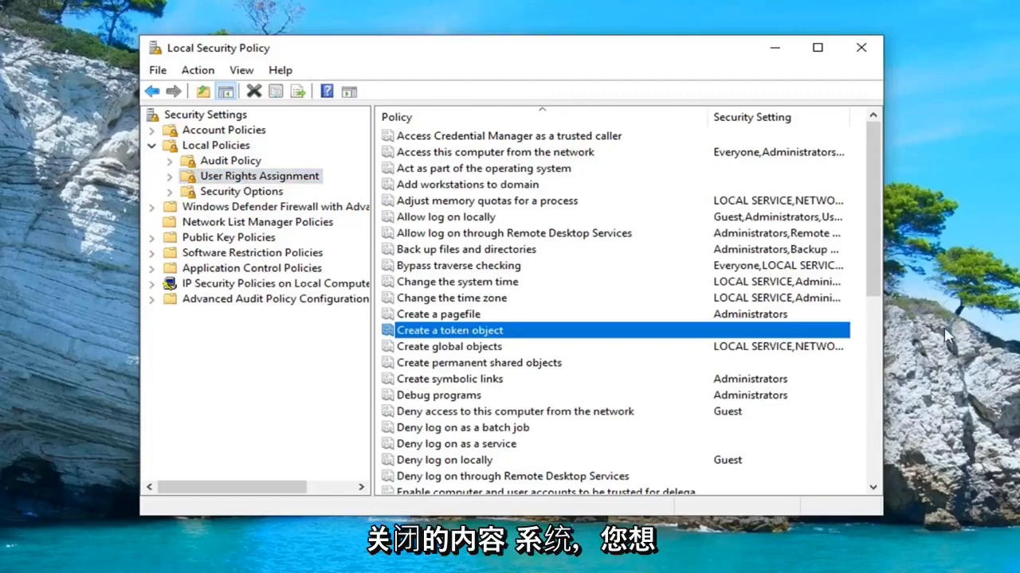
pyautogui.scroll(-3)
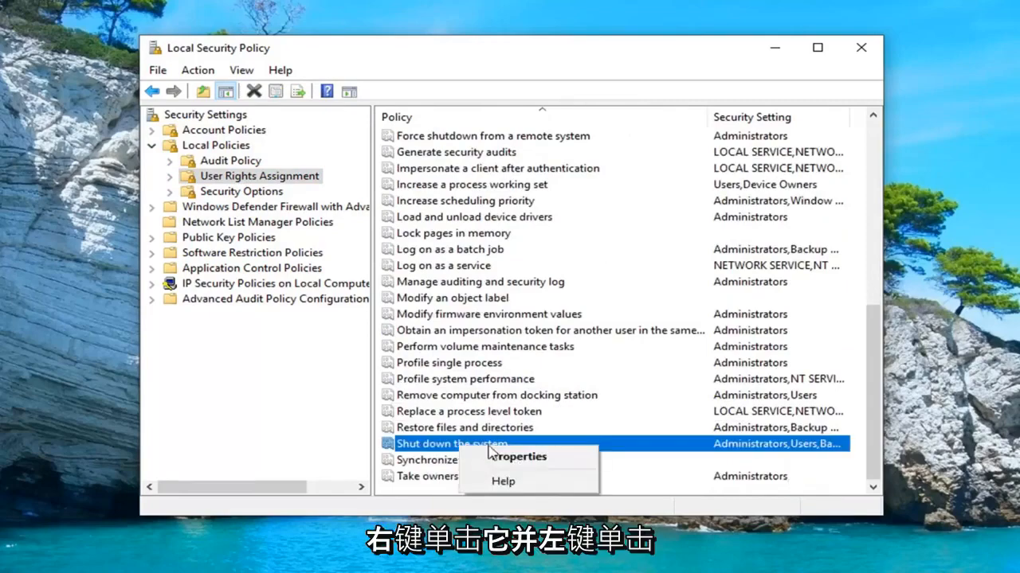
# From Shut down the system Properties, start adding a user or group.
pyautogui.click(518, 456)
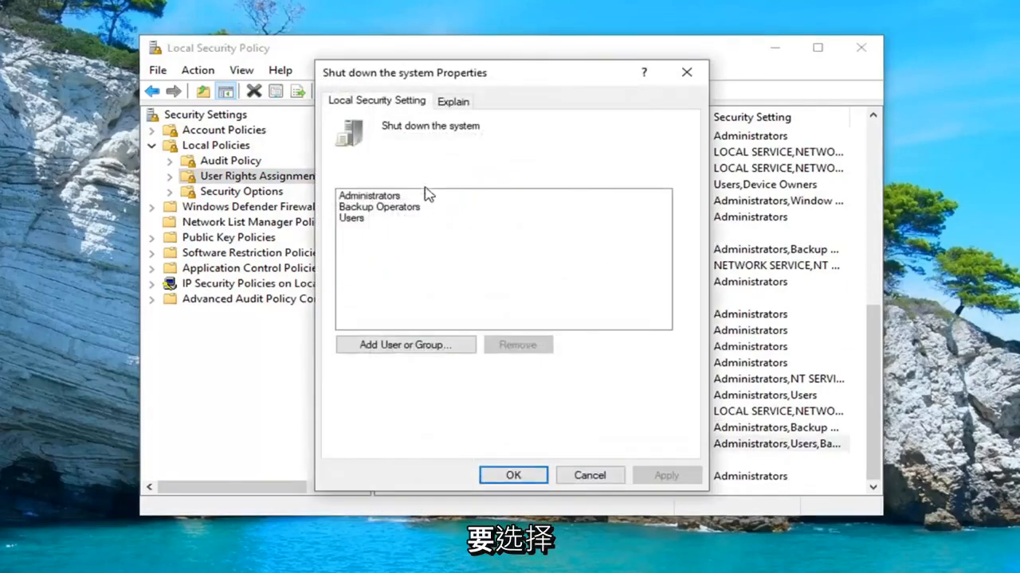
pyautogui.click(378, 207)
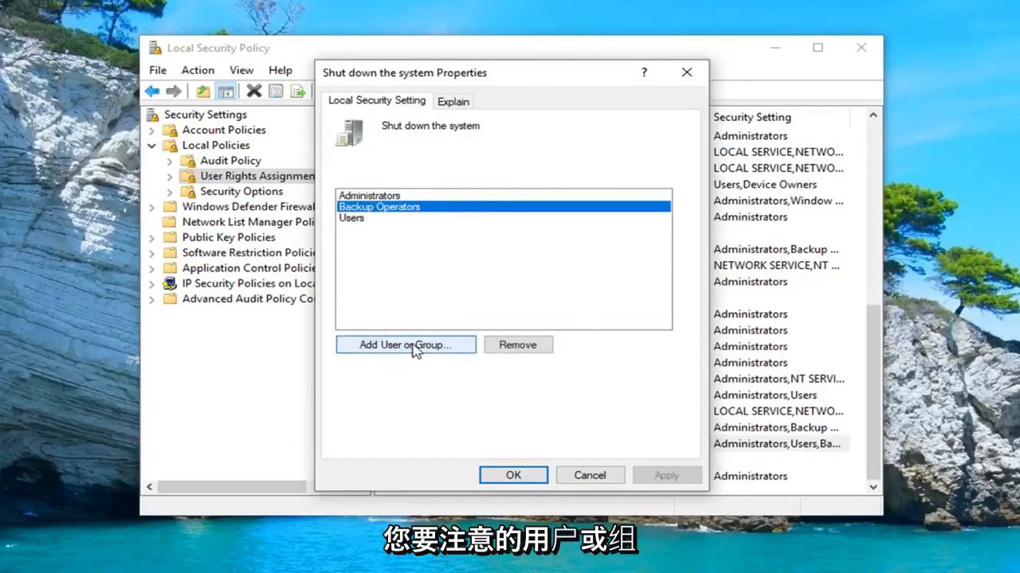
pyautogui.click(405, 345)
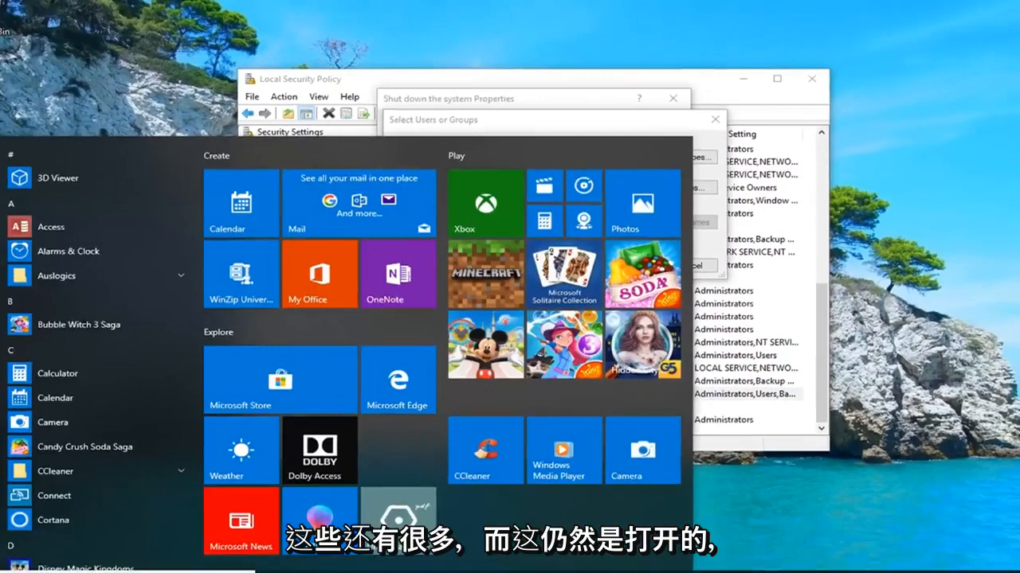
# Search 'control panel' from Start and launch Control Panel.
pyautogui.click(16, 561)
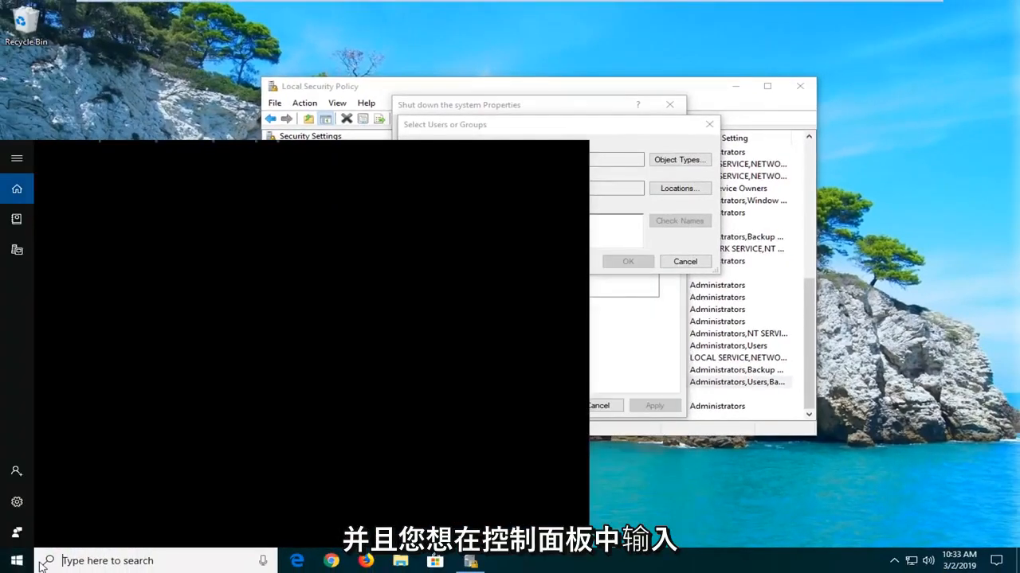
pyautogui.moveTo(111, 561)
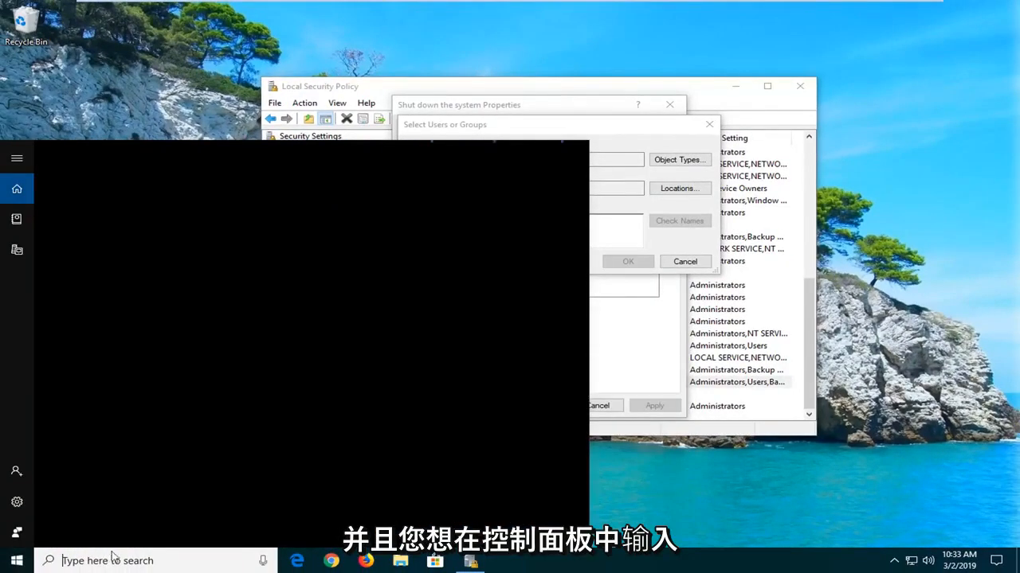
pyautogui.write('control panel')
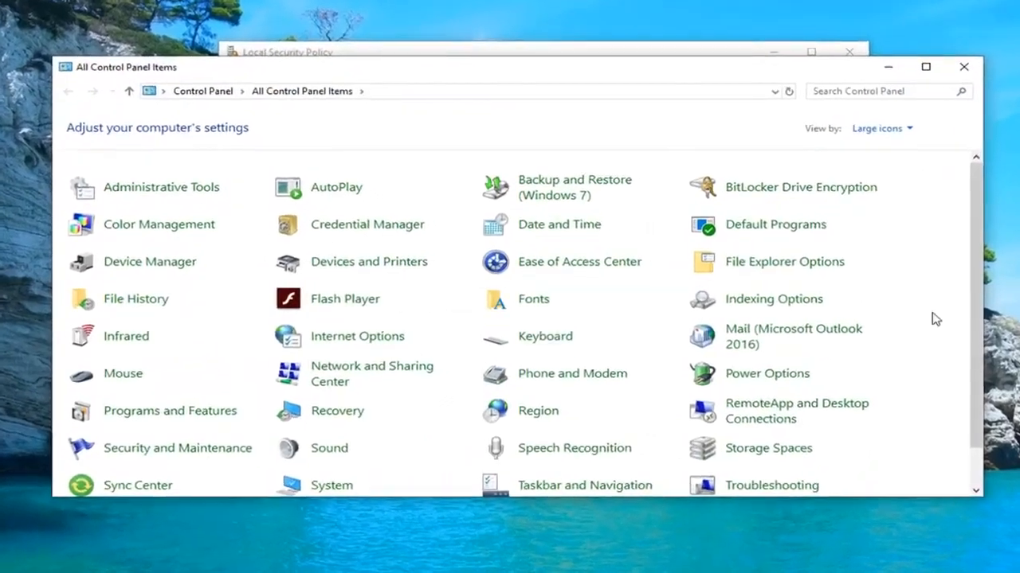
# Reach User Profiles through User Accounts to read the current profile name.
pyautogui.scroll(-3)
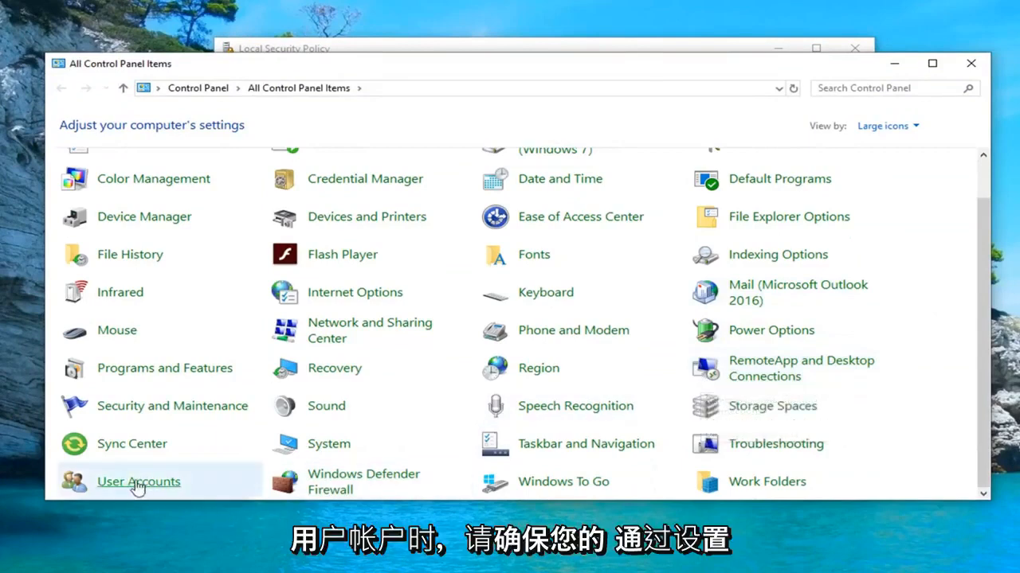
pyautogui.moveTo(732, 138)
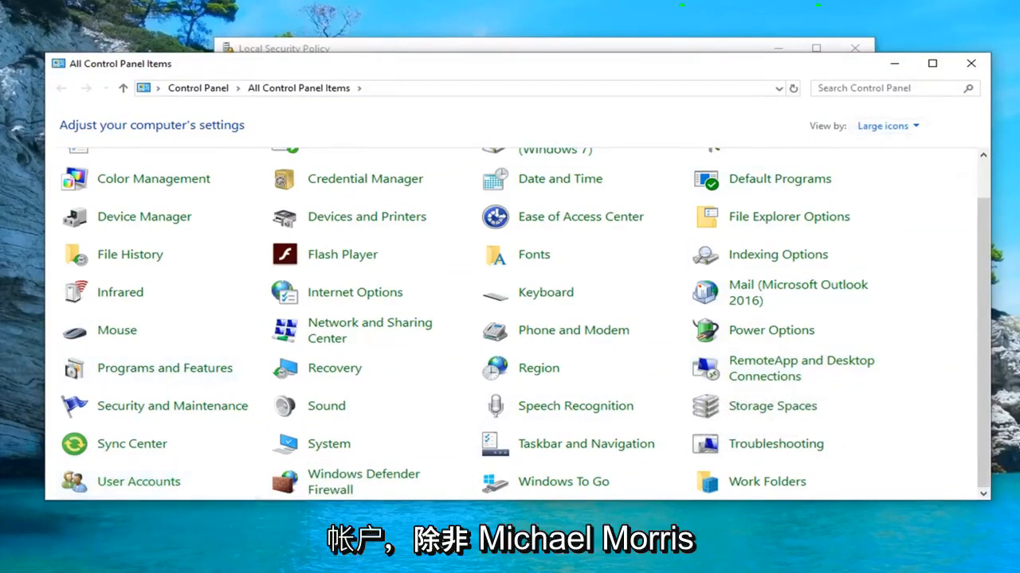
pyautogui.click(138, 481)
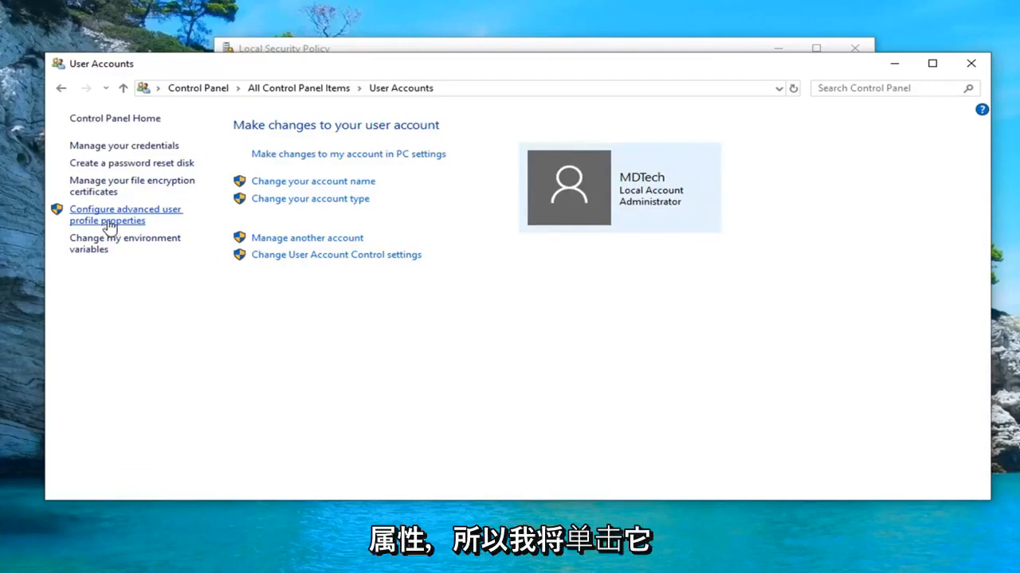
pyautogui.click(126, 214)
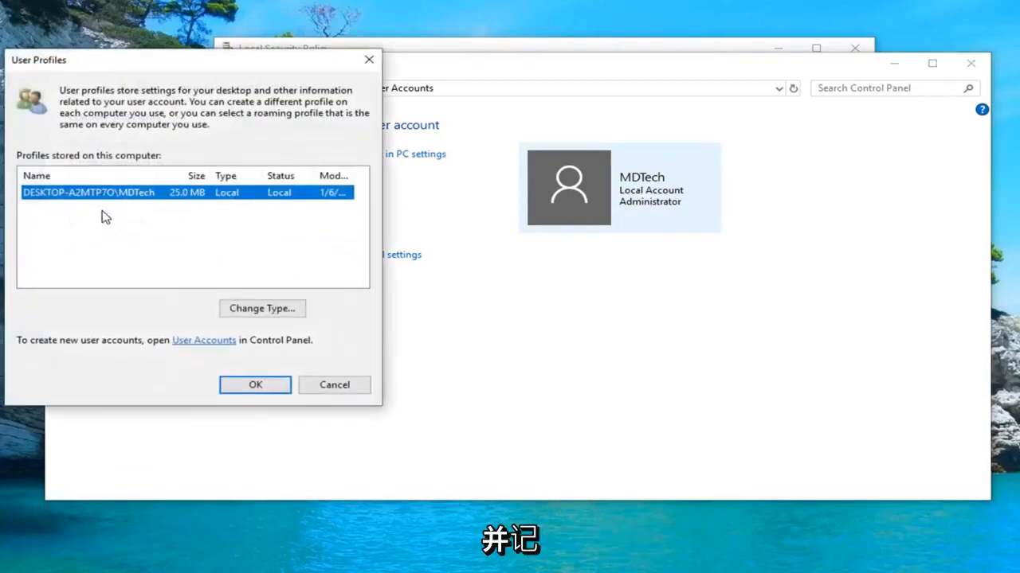
pyautogui.moveTo(131, 197)
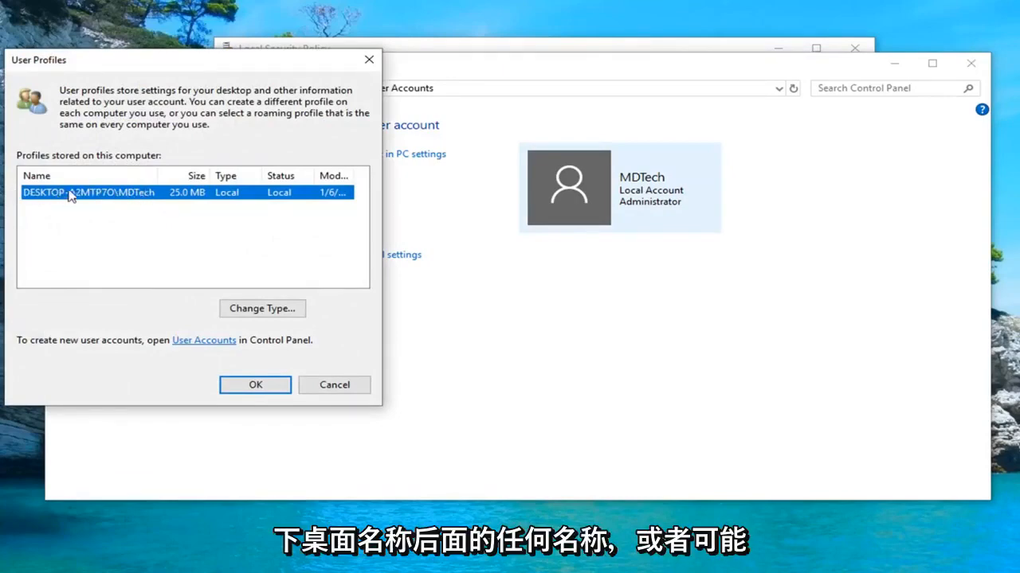
pyautogui.moveTo(116, 192)
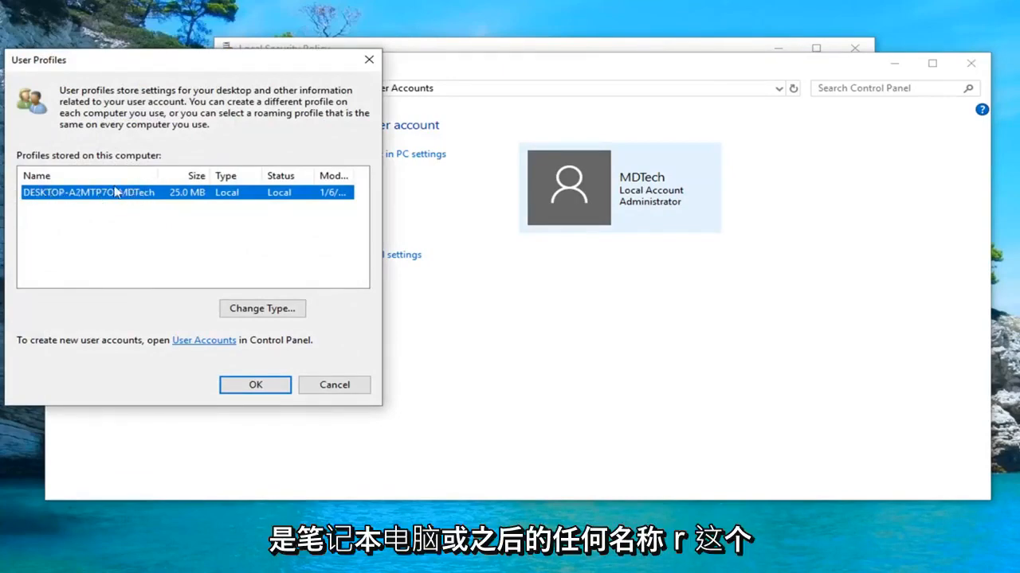
pyautogui.moveTo(325, 107)
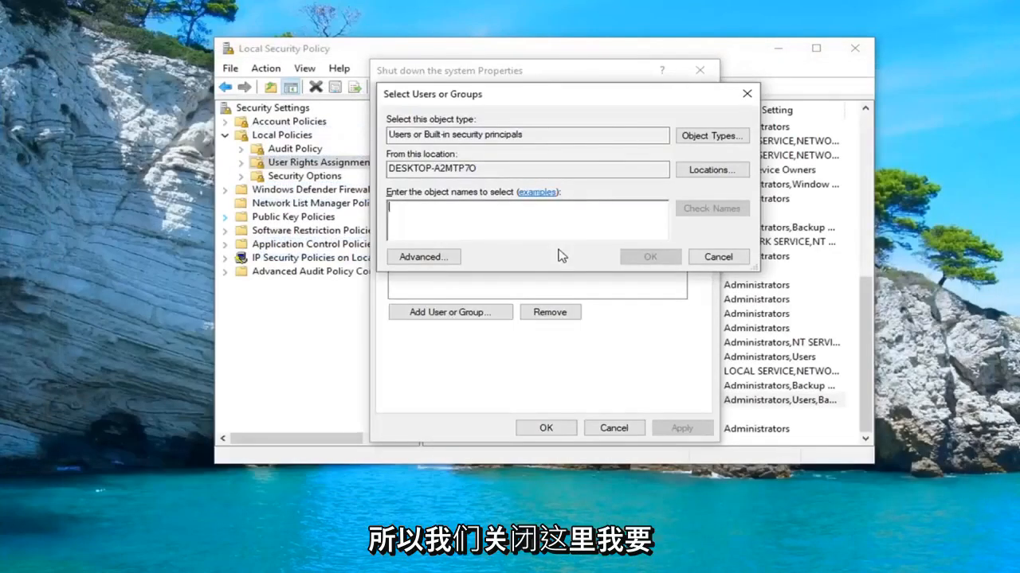
# Add account MDTech, resolved to DESKTOP-A2MTP7O\MDTech, to the shut-down right.
pyautogui.write('MDT')
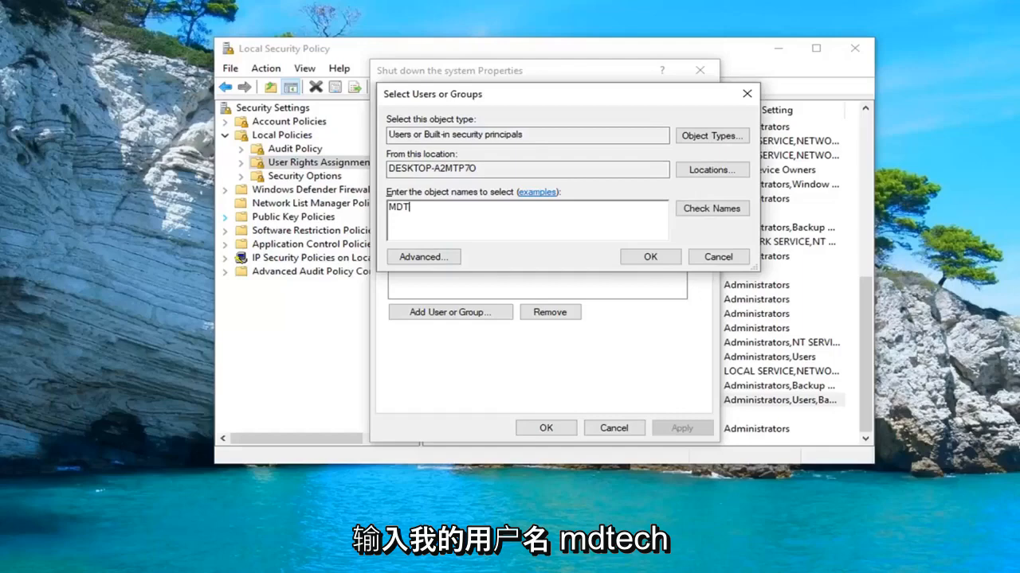
pyautogui.write('ech')
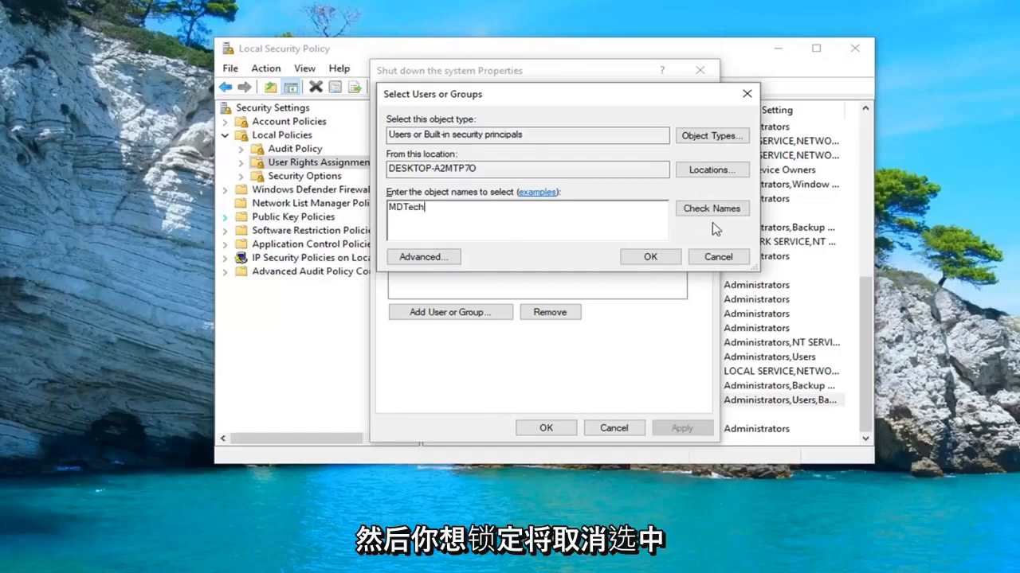
pyautogui.click(710, 208)
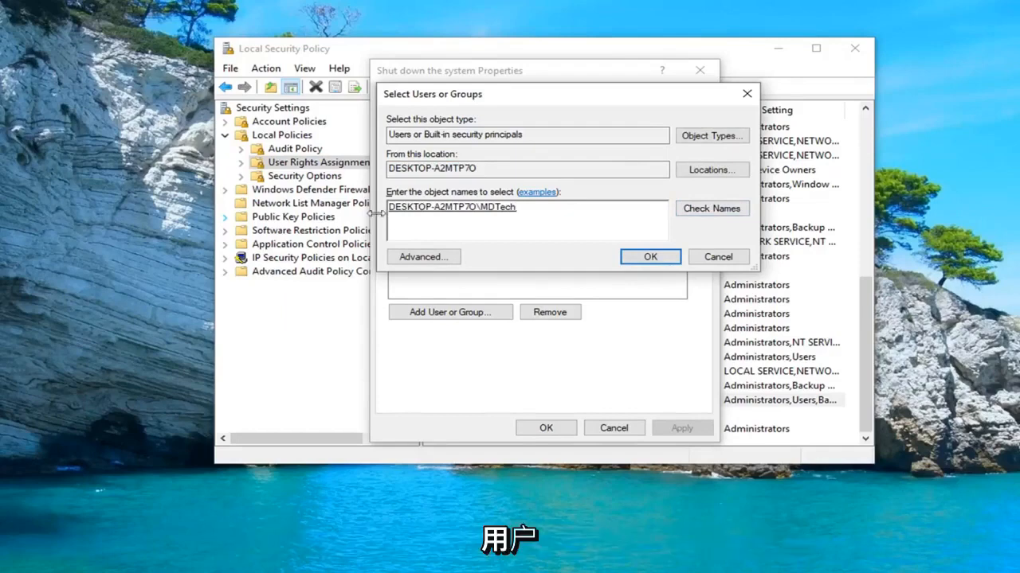
pyautogui.moveTo(501, 188)
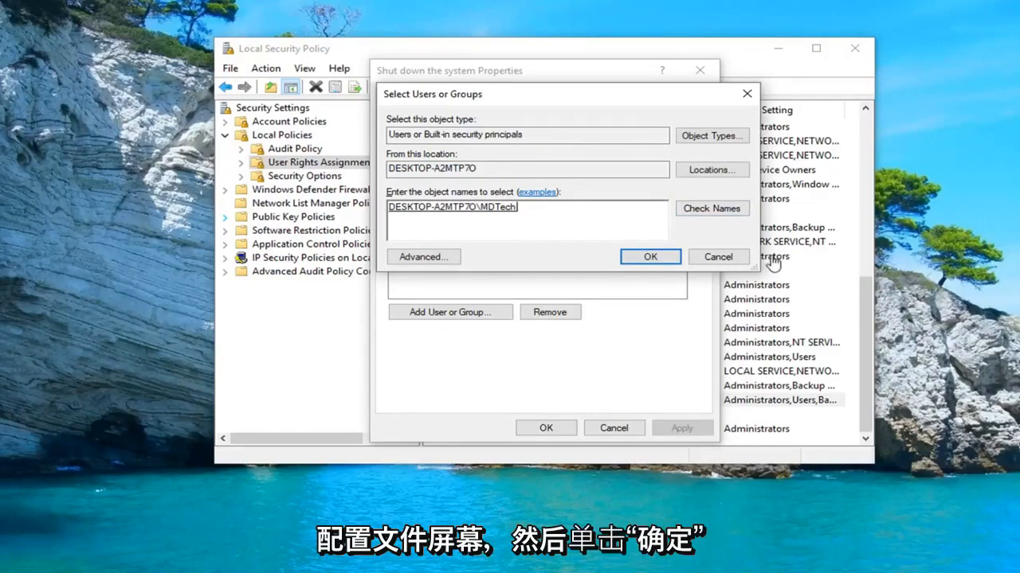
pyautogui.click(649, 256)
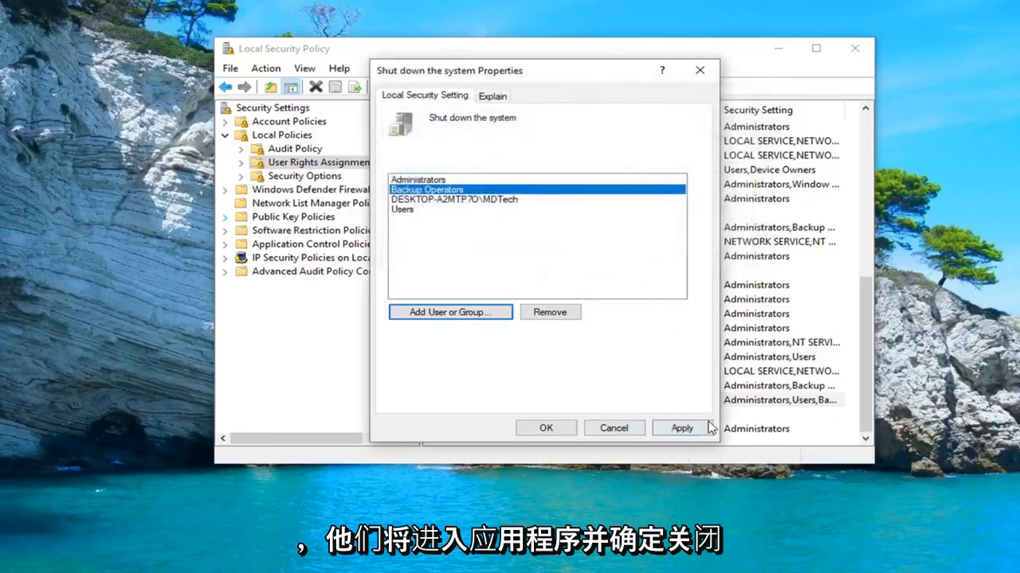
# Apply the updated Shut down the system right.
pyautogui.click(546, 428)
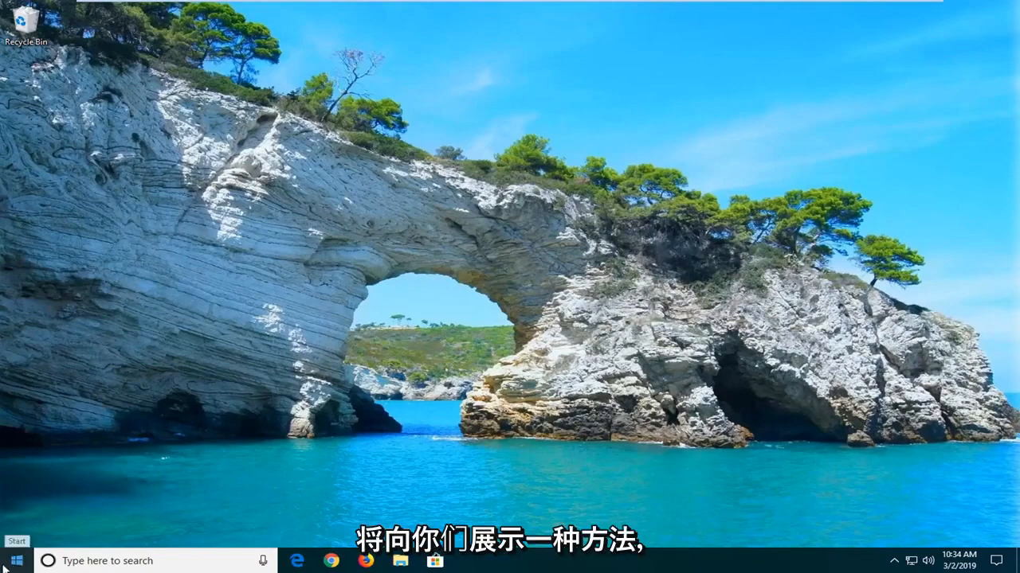
# Launch regedit from Start as administrator and approve the UAC prompt.
pyautogui.click(11, 561)
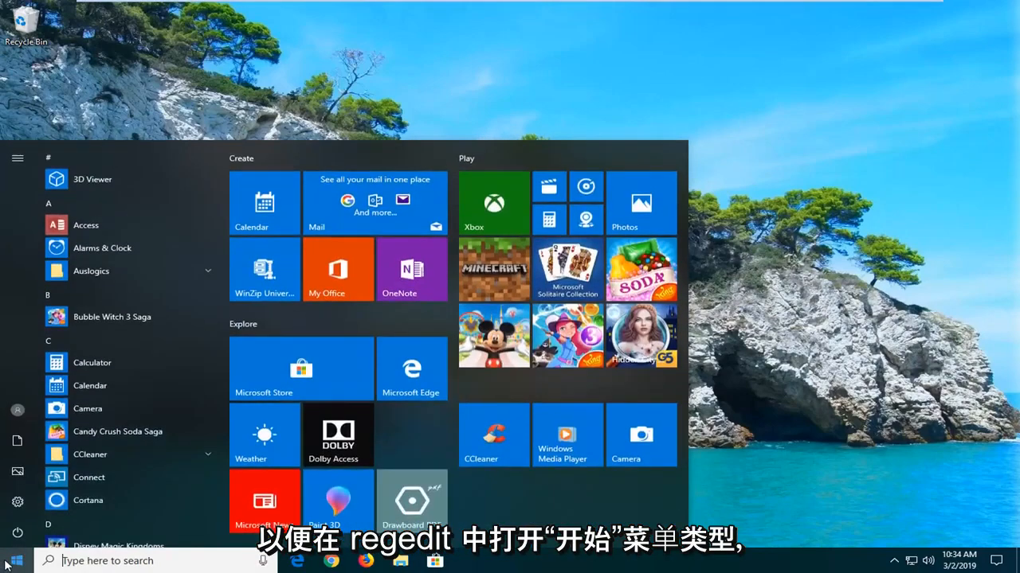
pyautogui.write('regfedi')
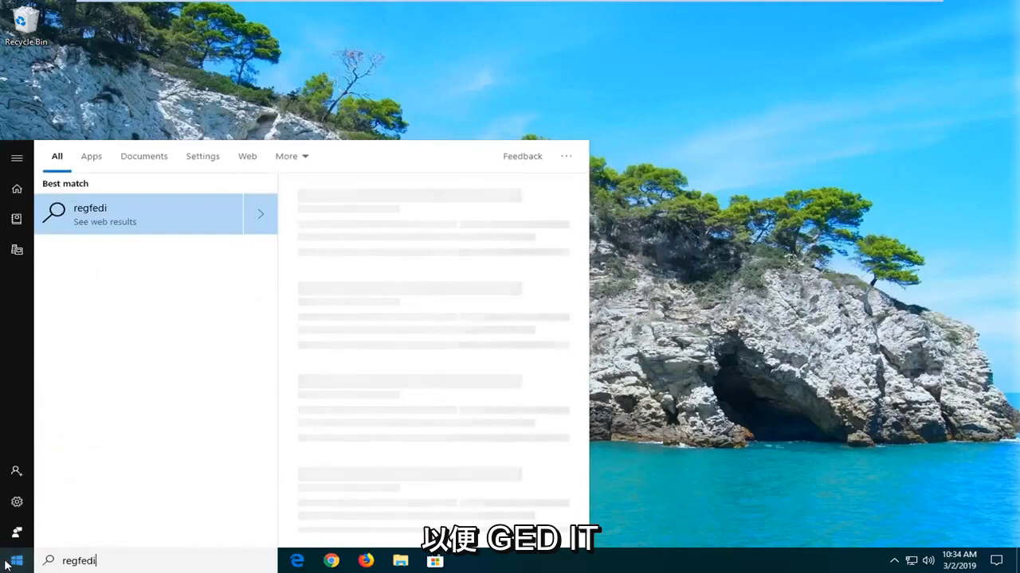
pyautogui.write('regedit')
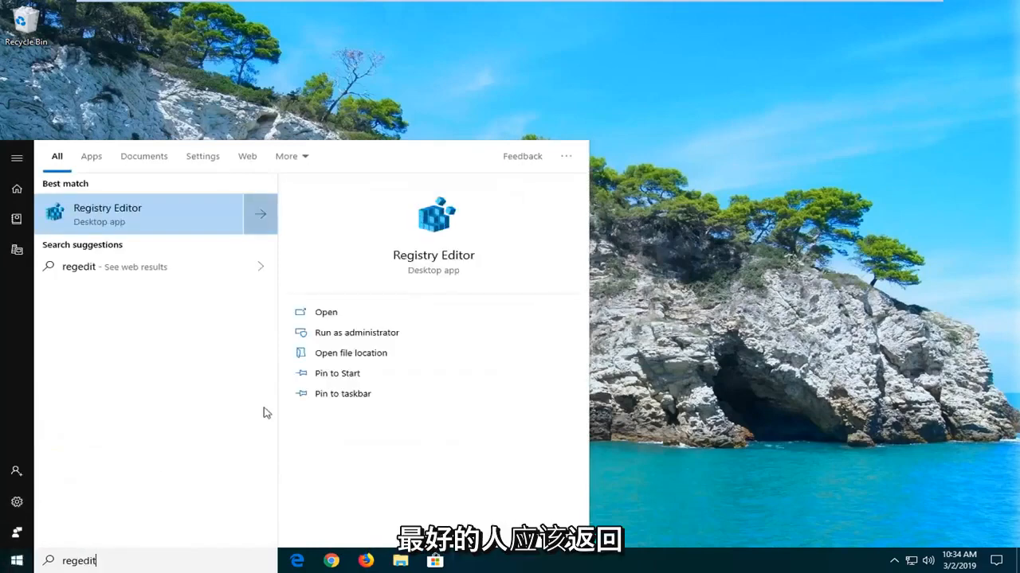
pyautogui.moveTo(124, 217)
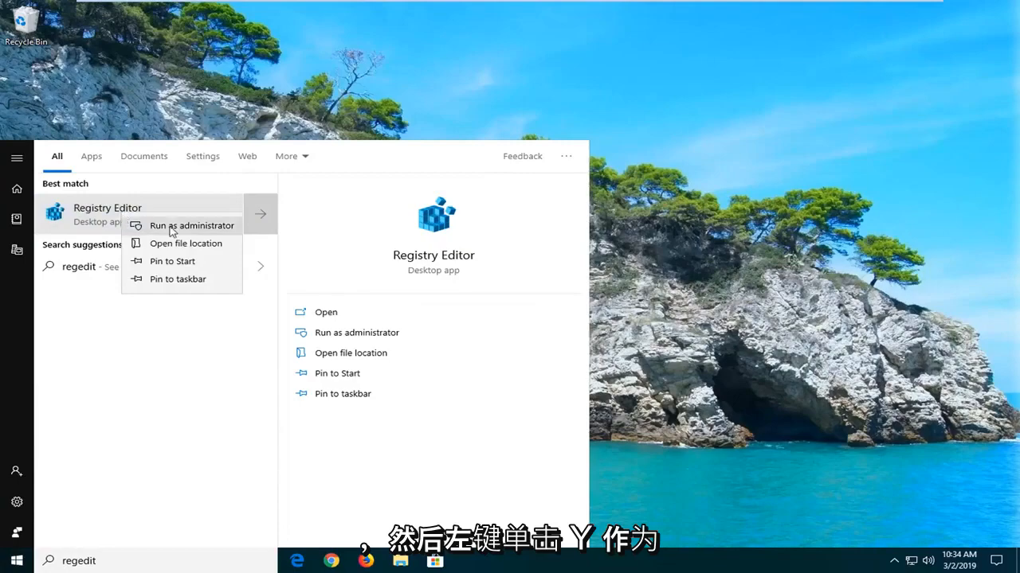
pyautogui.click(191, 226)
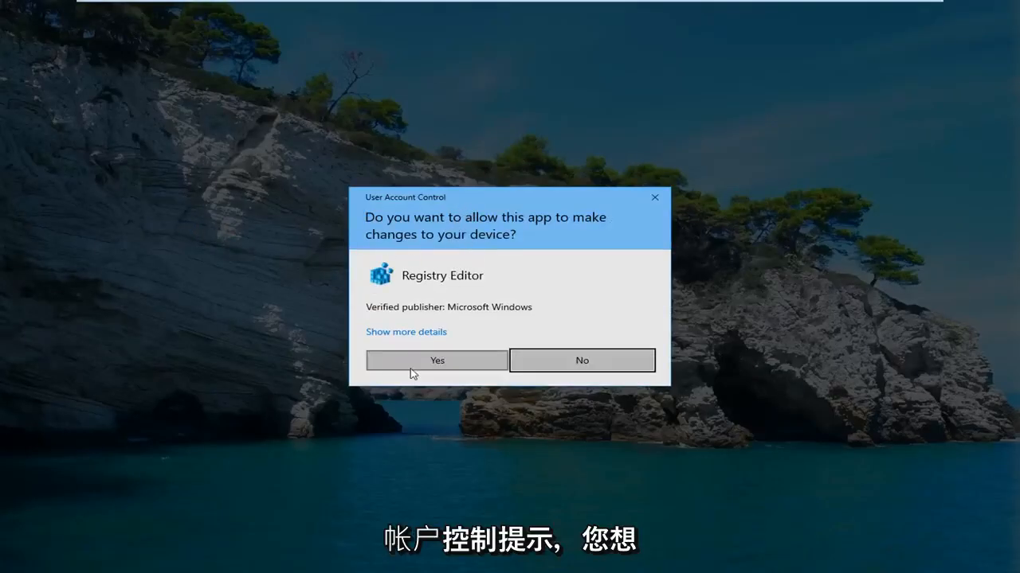
pyautogui.click(436, 360)
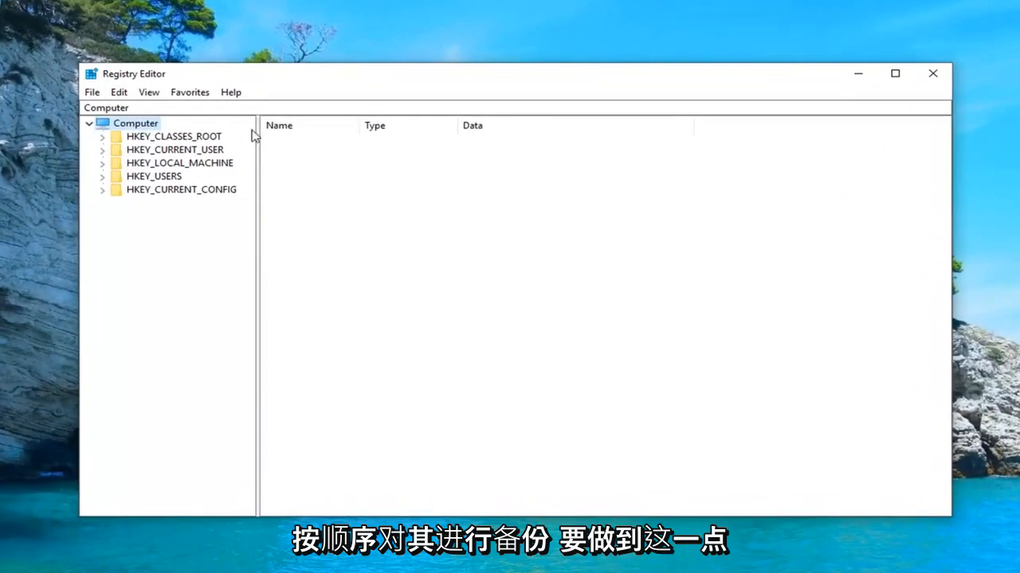
# Export the full registry (range All) as a backup, then cancel the Import dialog.
pyautogui.click(92, 91)
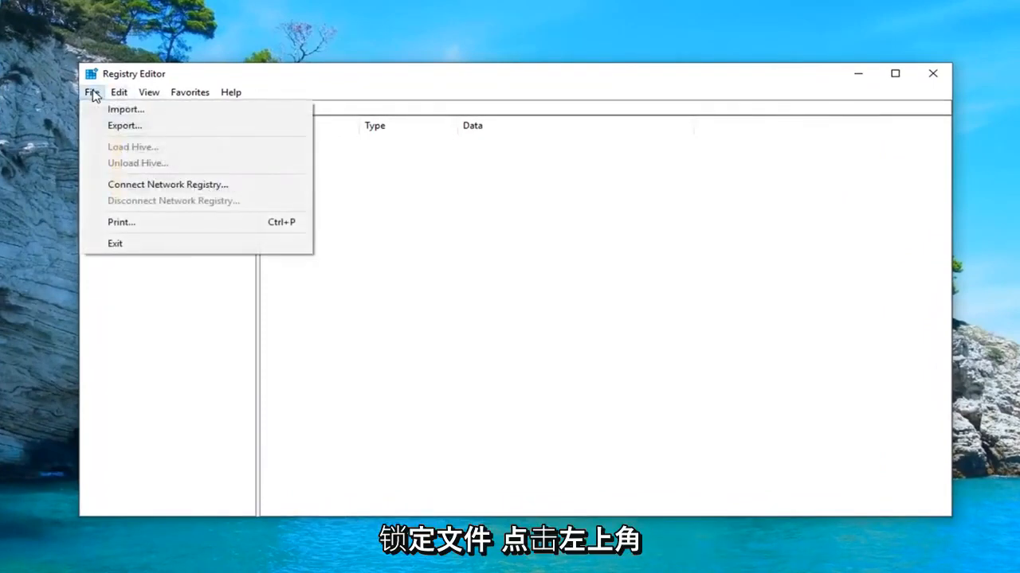
pyautogui.moveTo(123, 126)
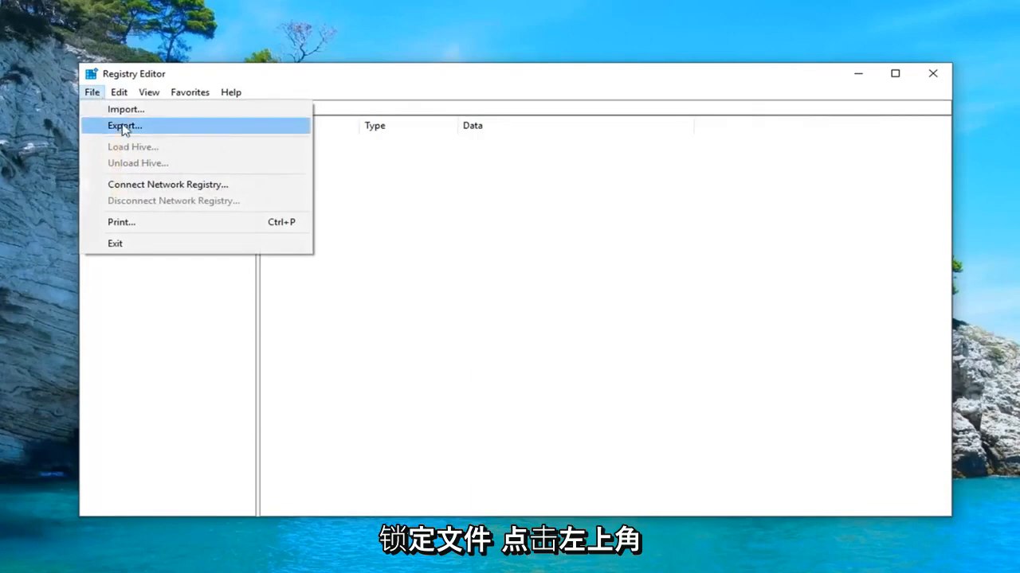
pyautogui.click(123, 126)
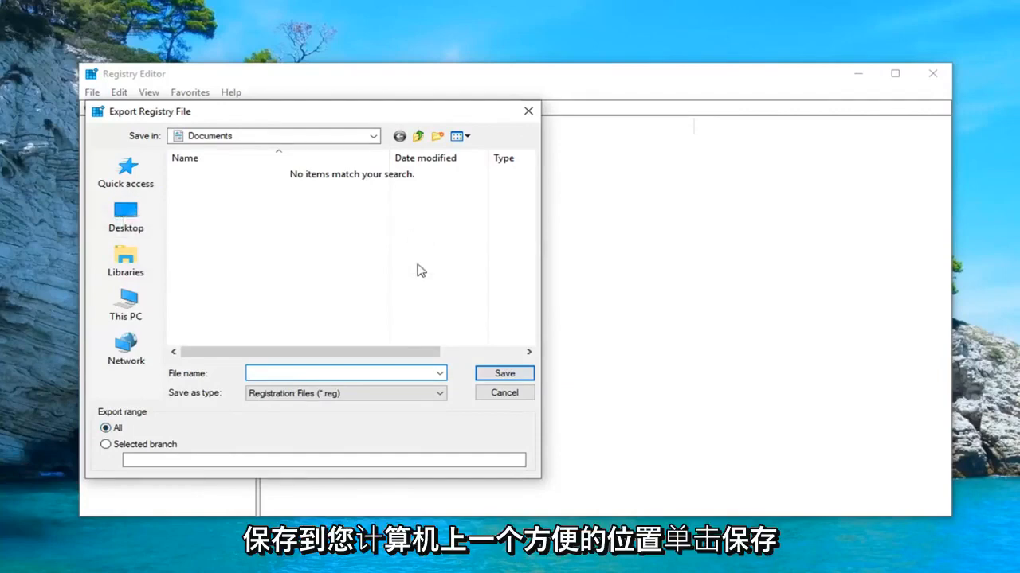
pyautogui.click(503, 373)
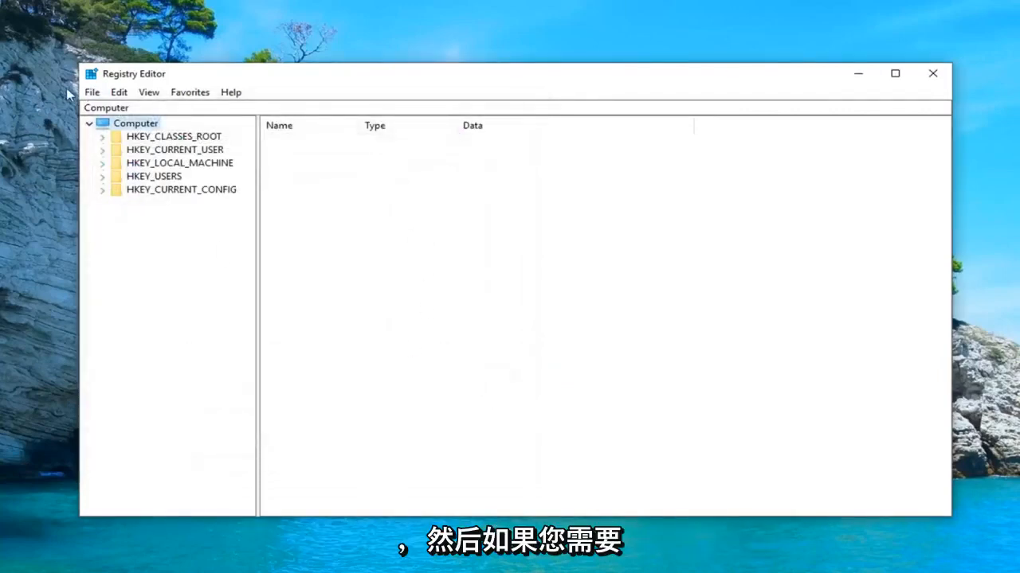
pyautogui.click(92, 91)
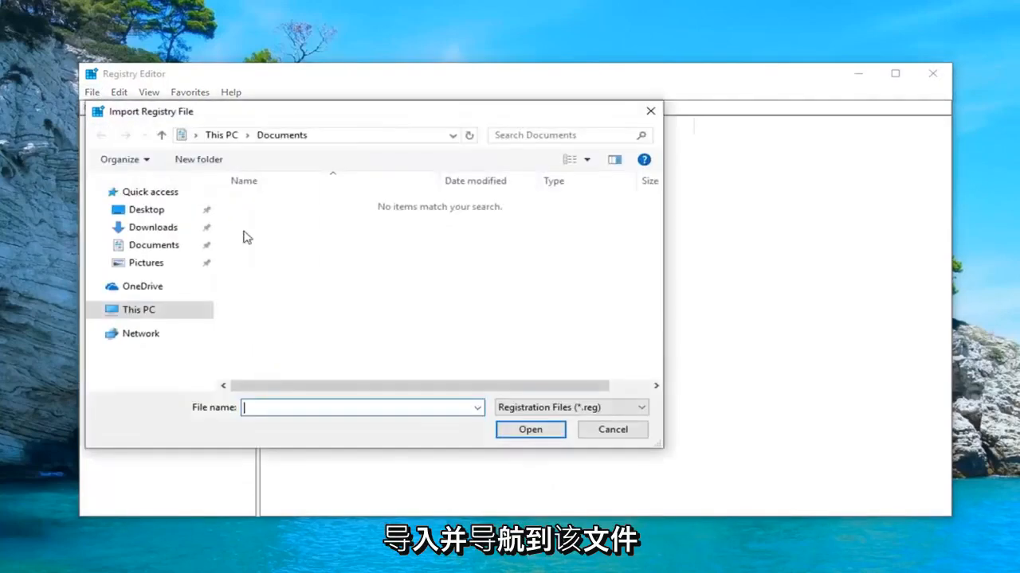
pyautogui.click(613, 429)
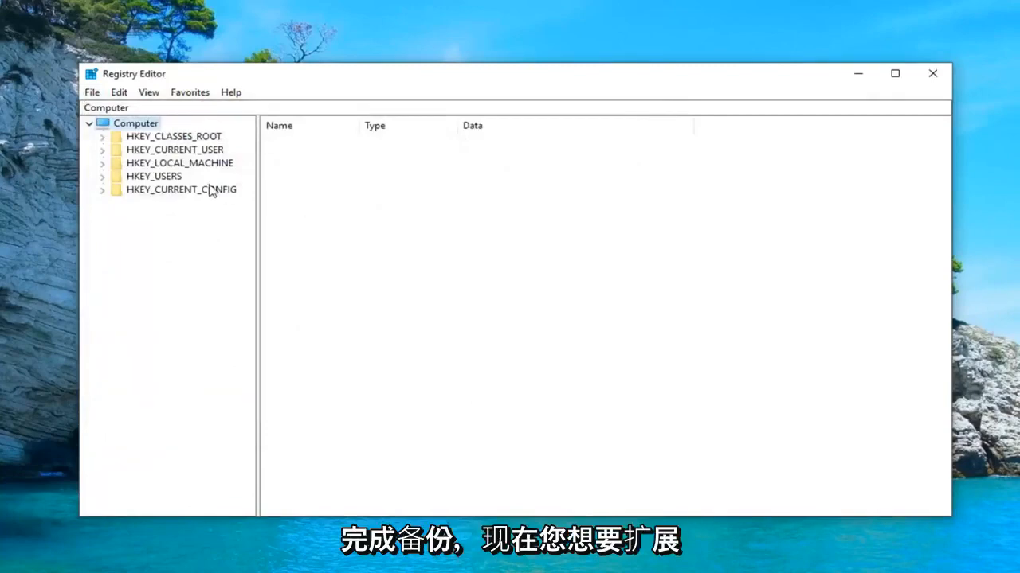
# Navigate to HKEY_CURRENT_USER\SOFTWARE\Microsoft\Windows\CurrentVersion\Policies\Explorer to show NoClose and NoLogOff.
pyautogui.click(175, 150)
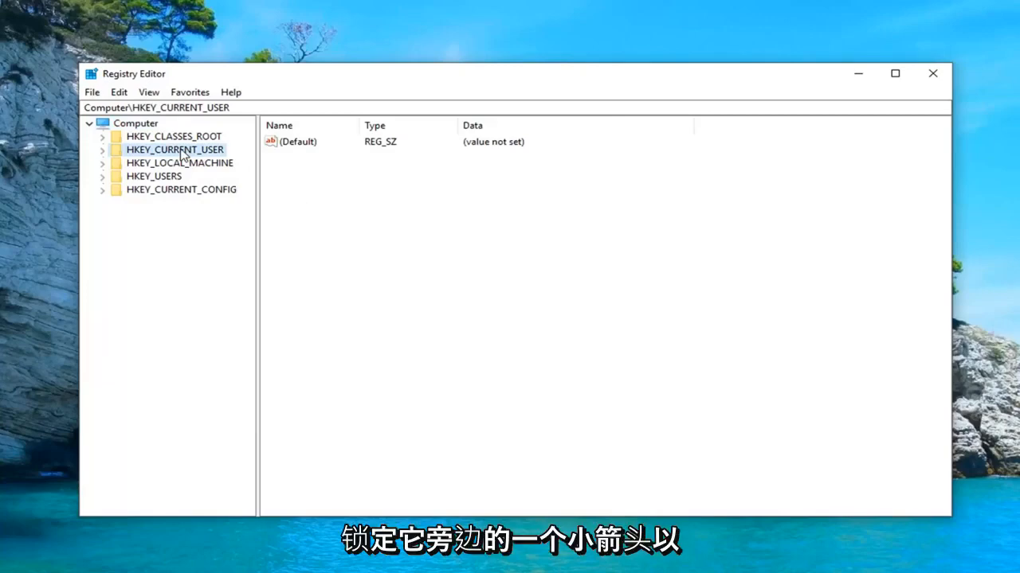
pyautogui.click(102, 149)
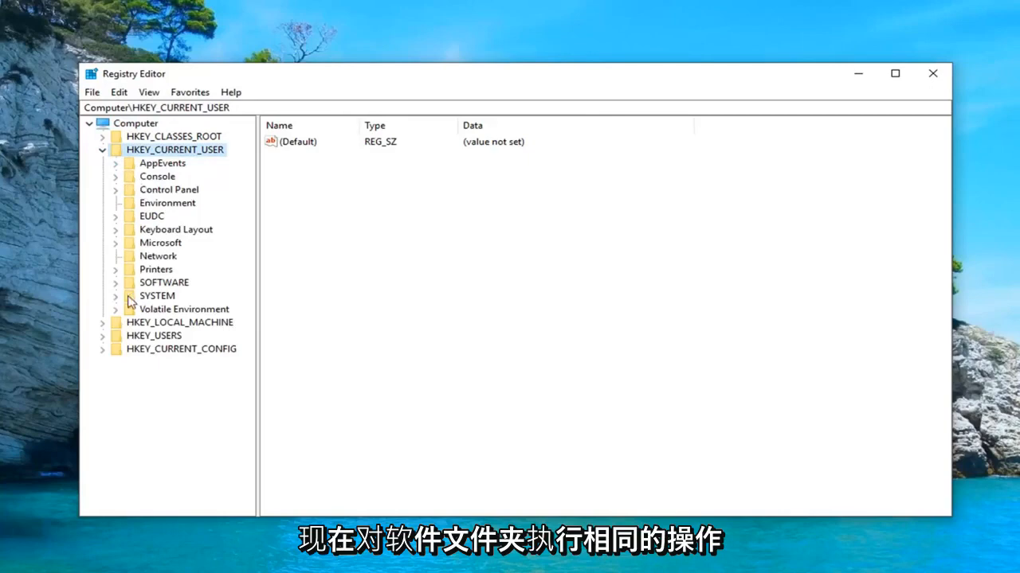
pyautogui.click(115, 283)
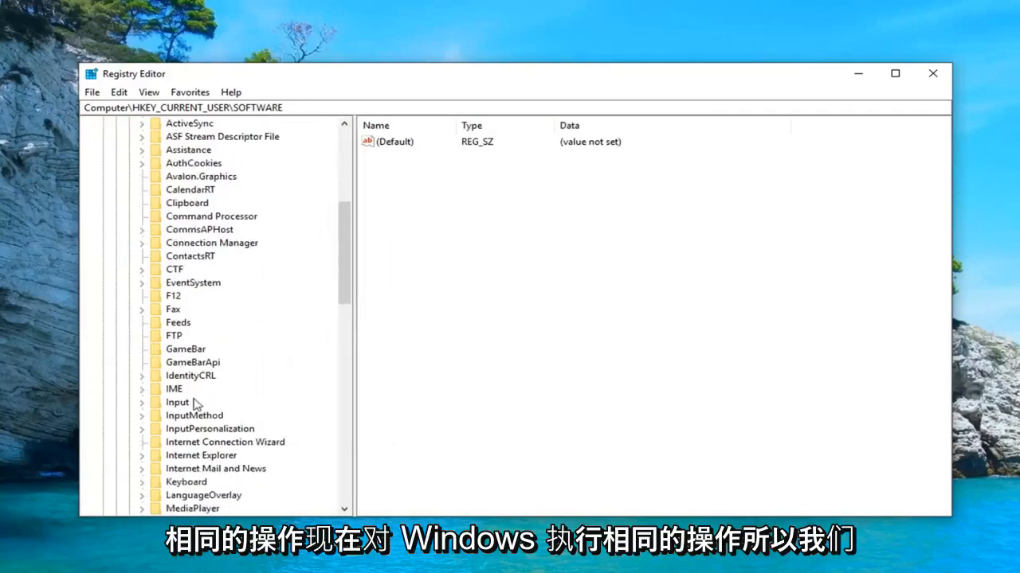
pyautogui.scroll(-3)
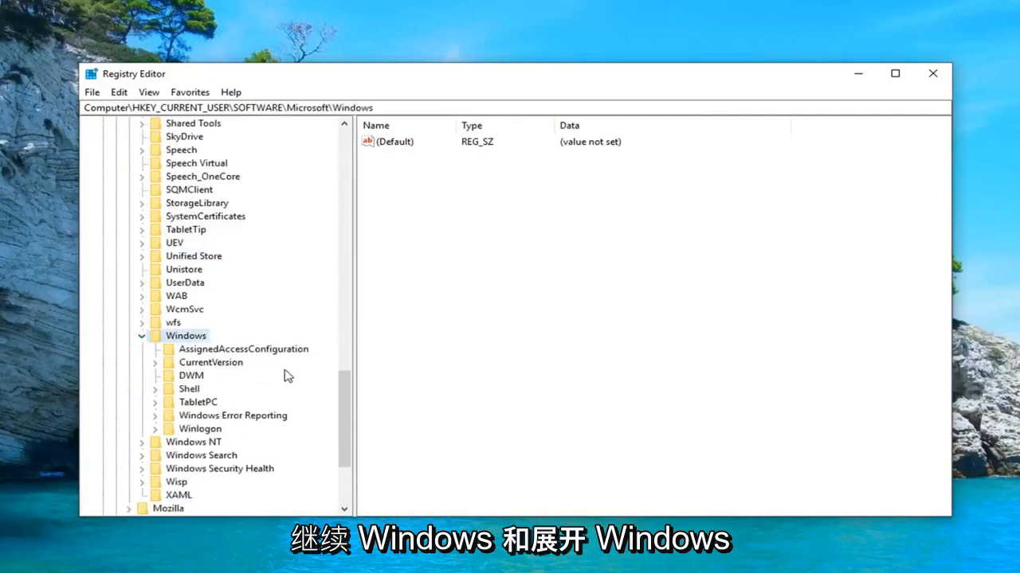
pyautogui.click(210, 363)
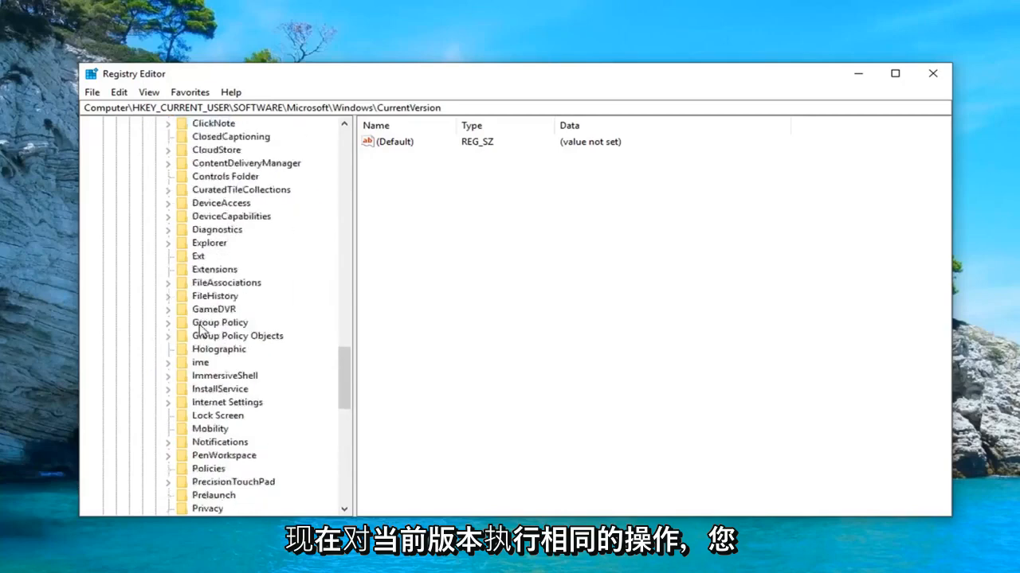
pyautogui.click(207, 468)
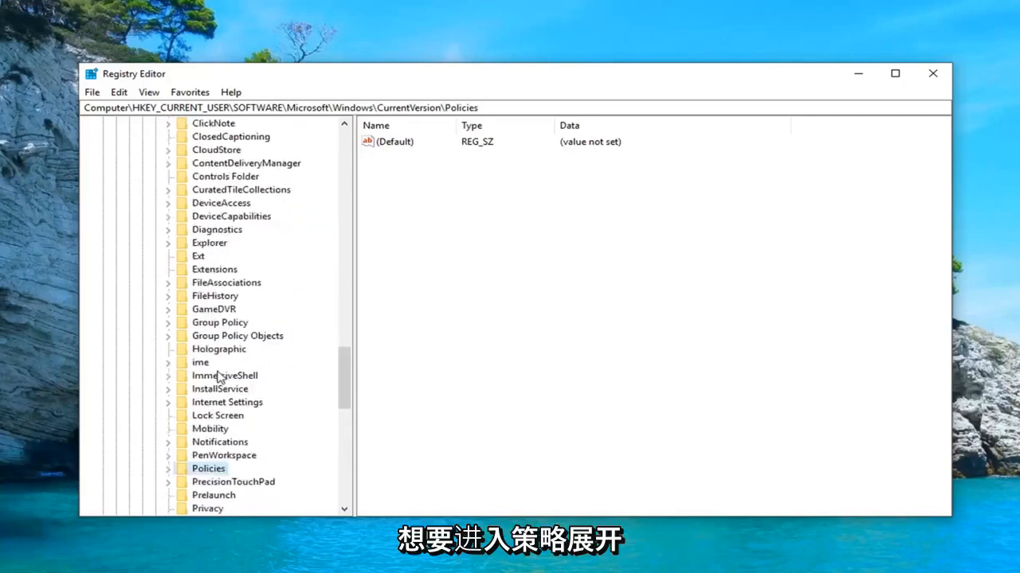
pyautogui.click(169, 468)
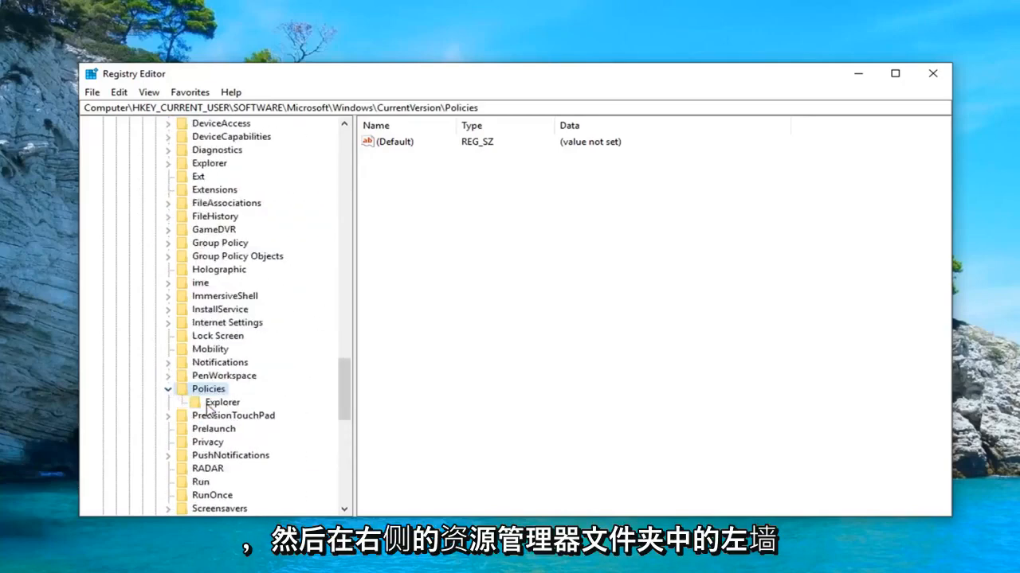
pyautogui.click(222, 402)
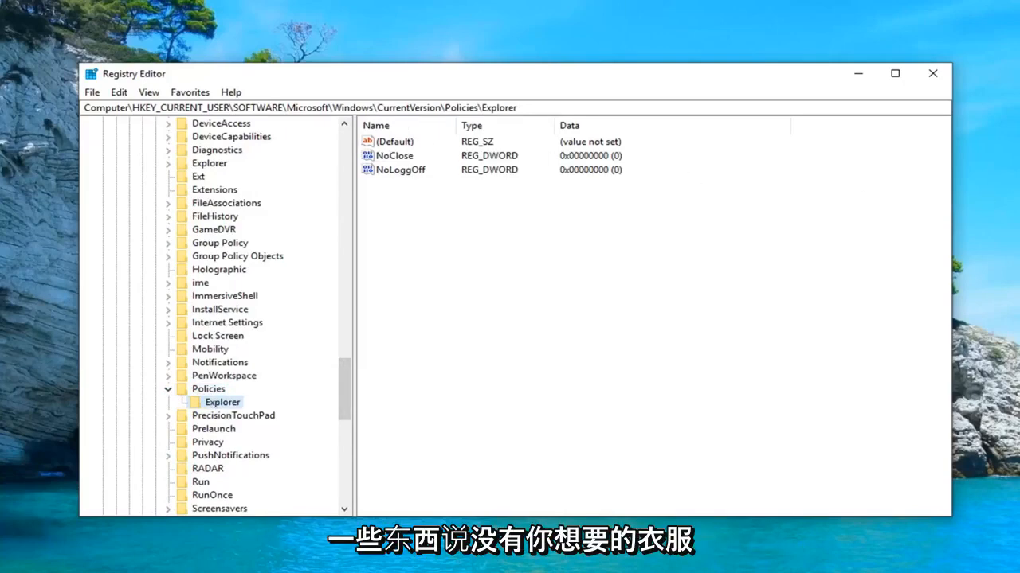
pyautogui.moveTo(538, 183)
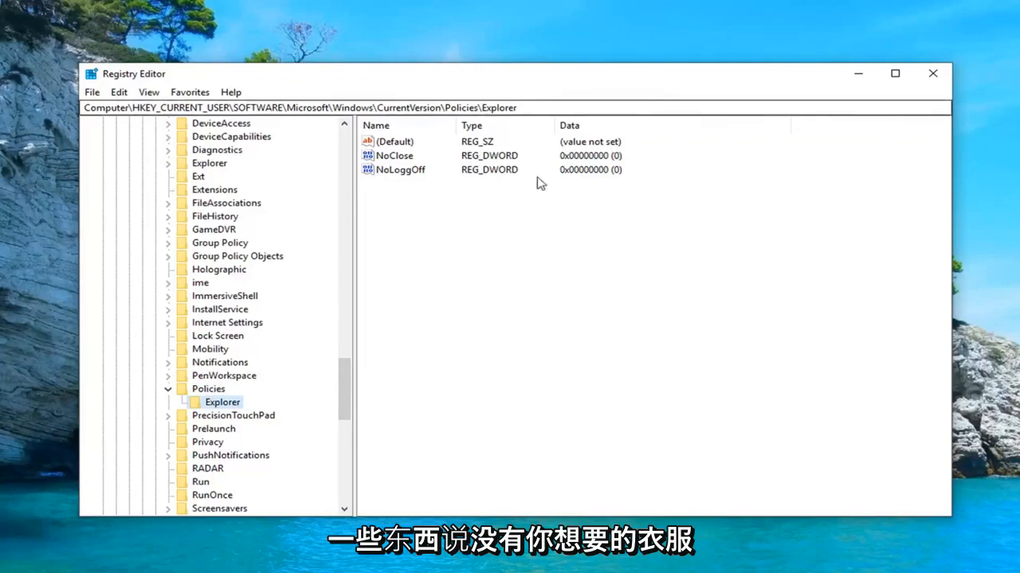
# Confirm the NoClose value data is 0 and close Registry Editor.
pyautogui.doubleClick(398, 155)
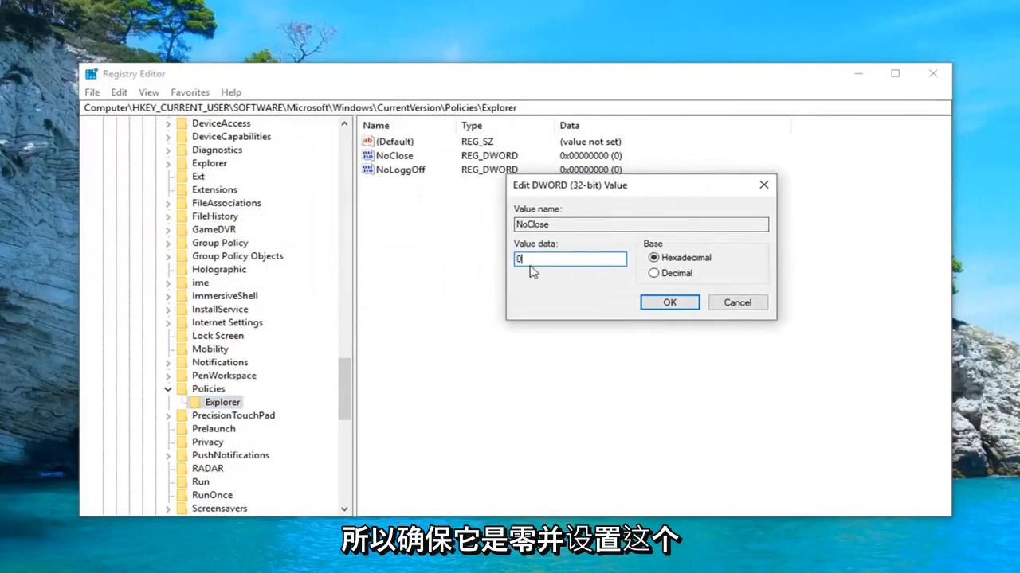
pyautogui.moveTo(534, 259)
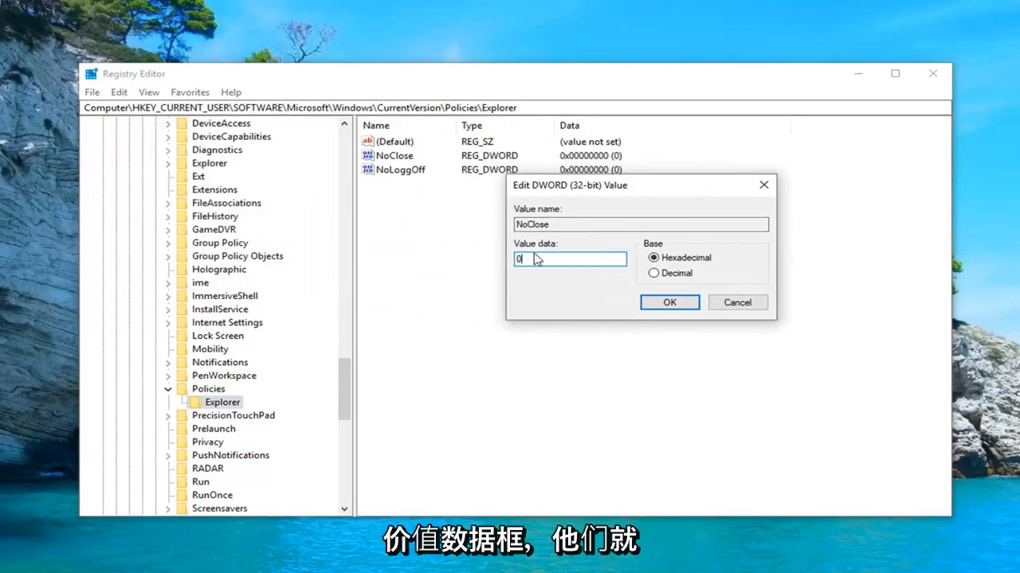
pyautogui.click(668, 302)
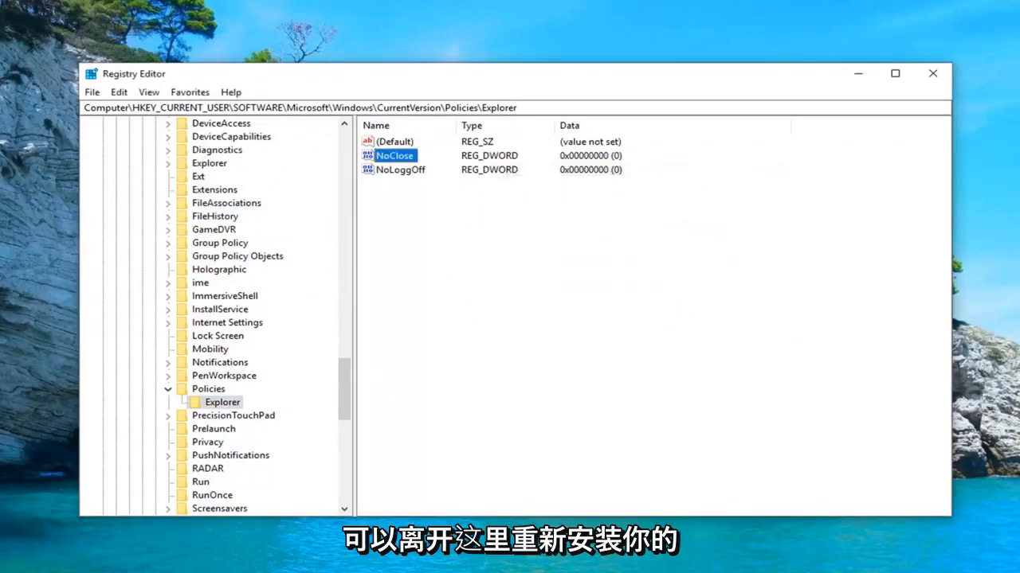
pyautogui.click(932, 73)
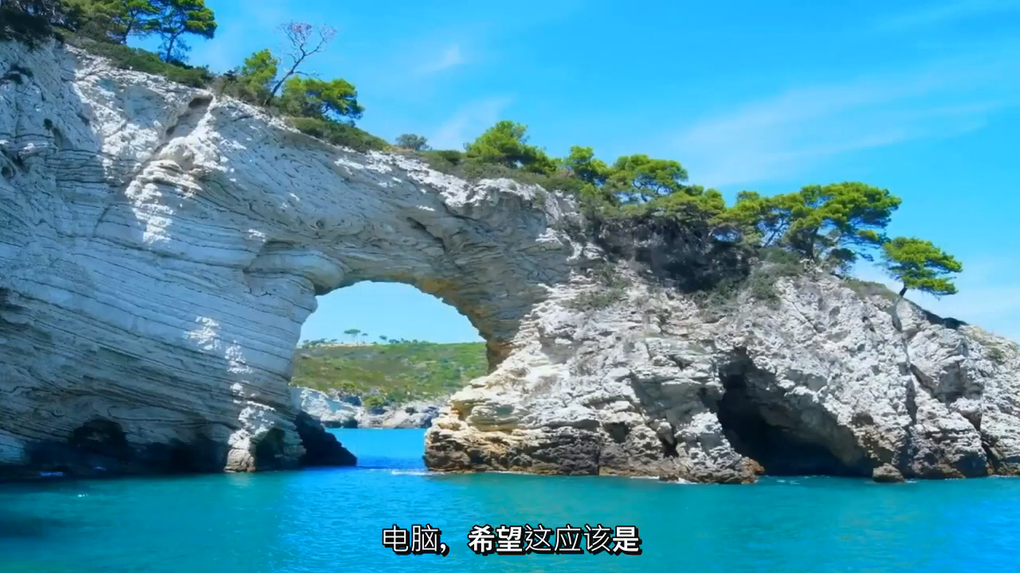